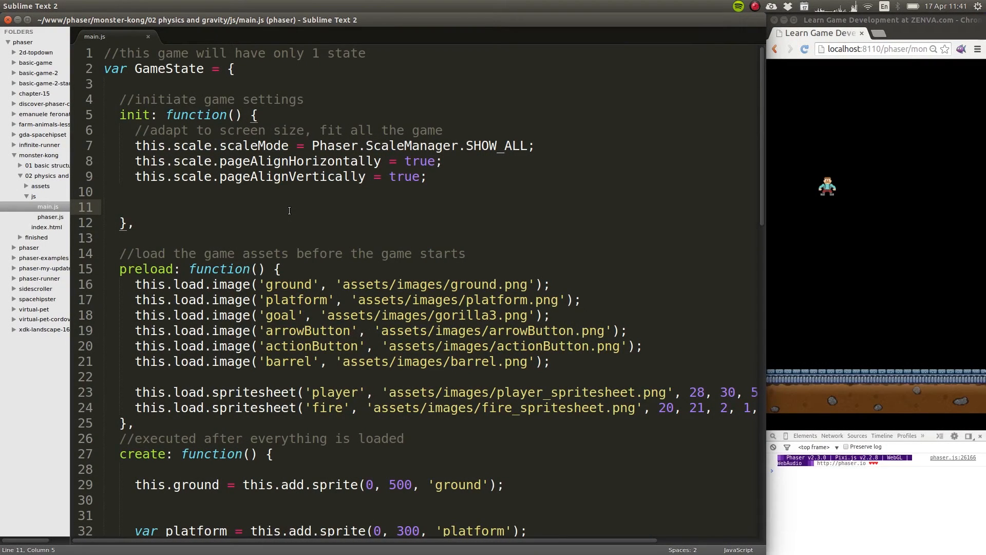
# - Add this.game.physics.startSystem(Phaser.Physics.ARCADE); on line 11 of init and begin a second this.game line
pyautogui.click(135, 206)
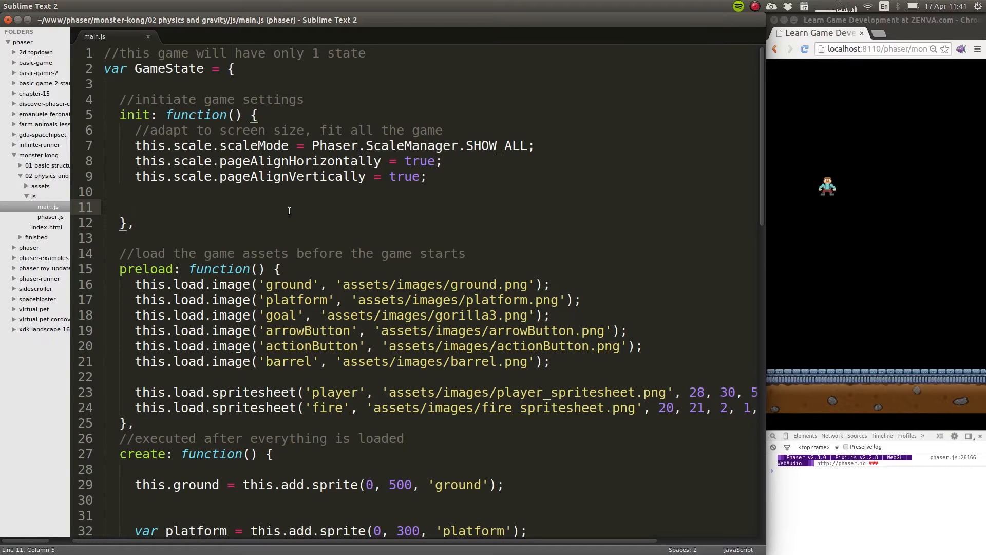
pyautogui.click(133, 207)
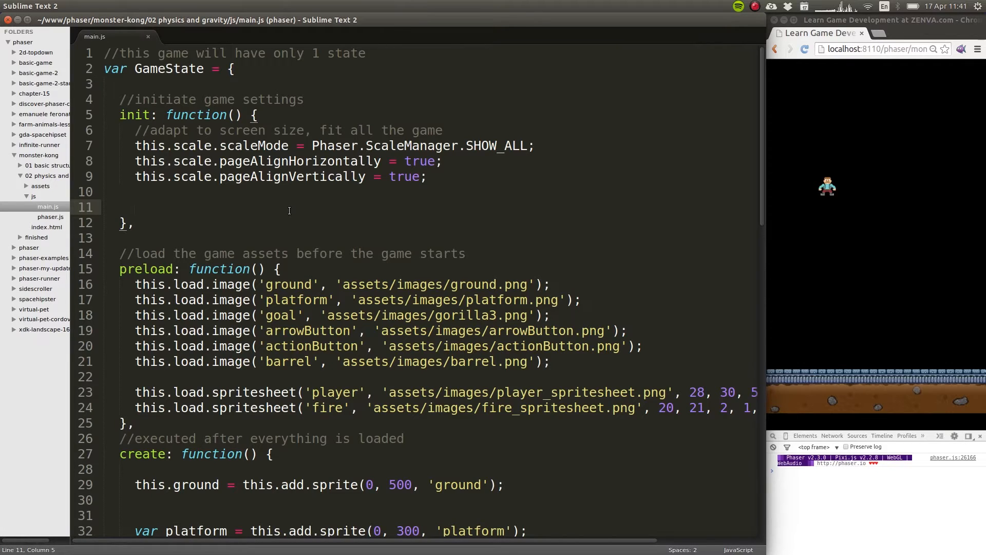
pyautogui.click(134, 206)
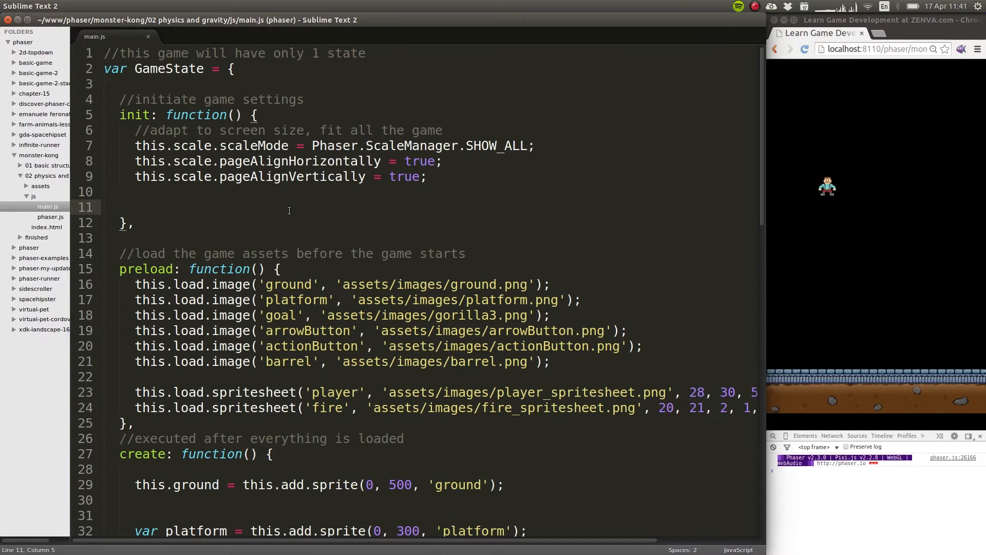
pyautogui.click(134, 207)
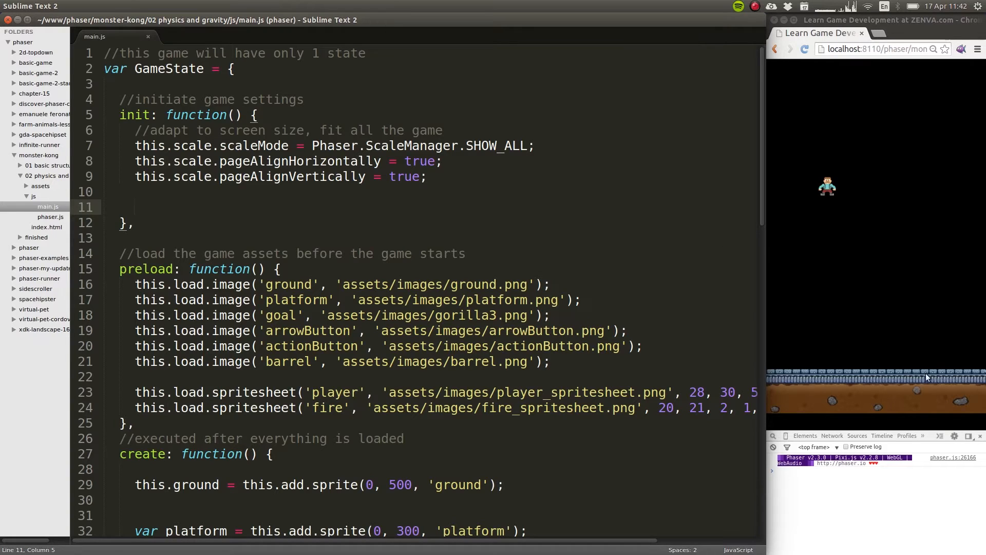
pyautogui.moveTo(972, 284)
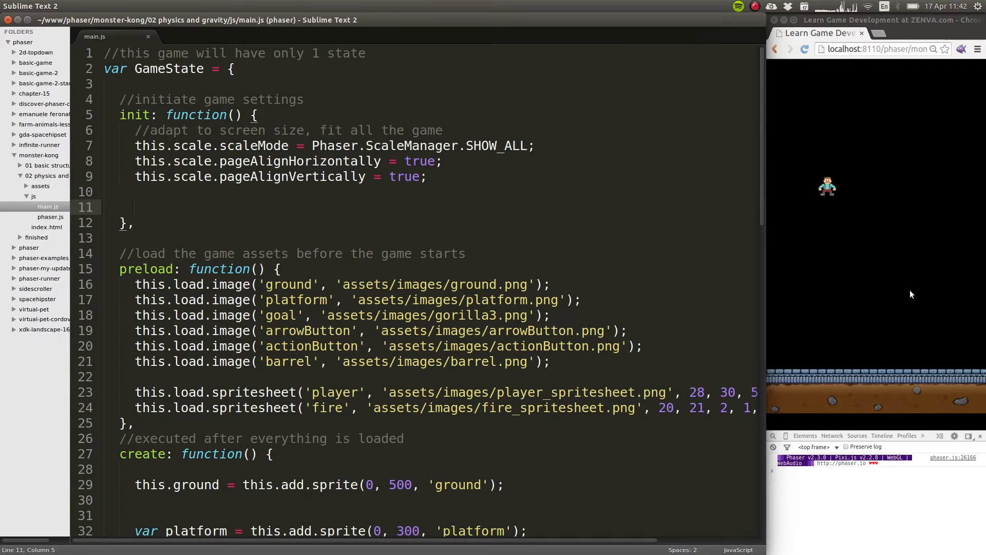
pyautogui.moveTo(896, 300)
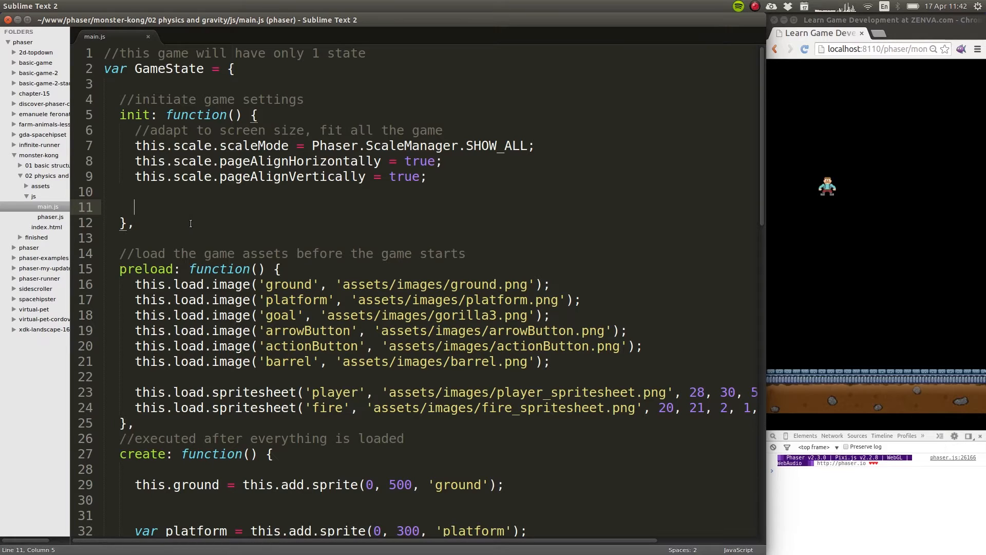
pyautogui.moveTo(199, 229)
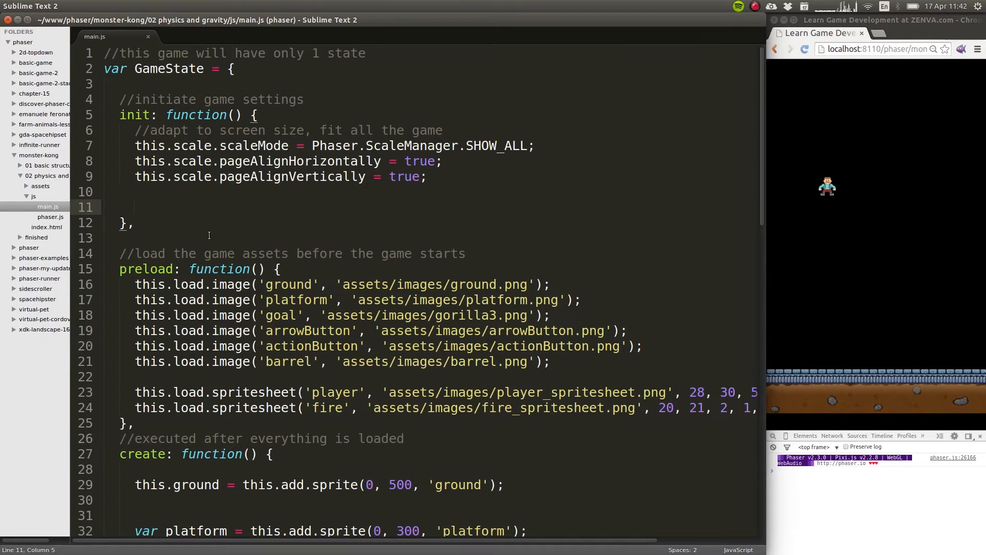
pyautogui.click(135, 206)
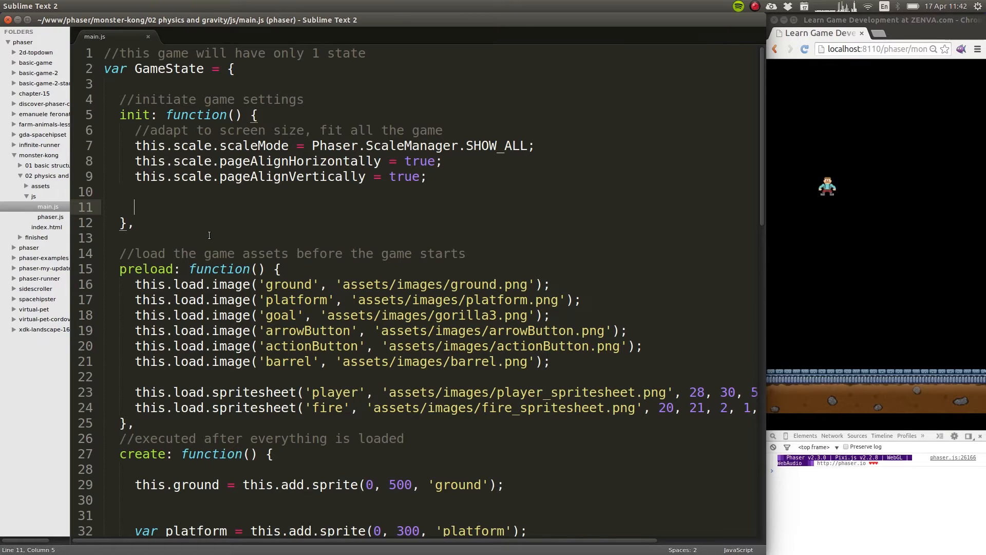
pyautogui.write('this.')
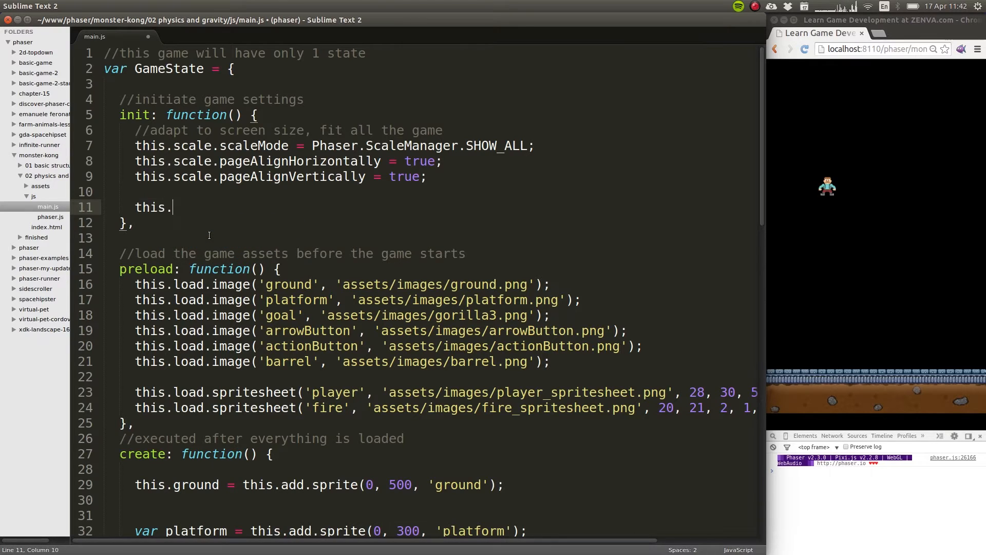
pyautogui.write('game.physi')
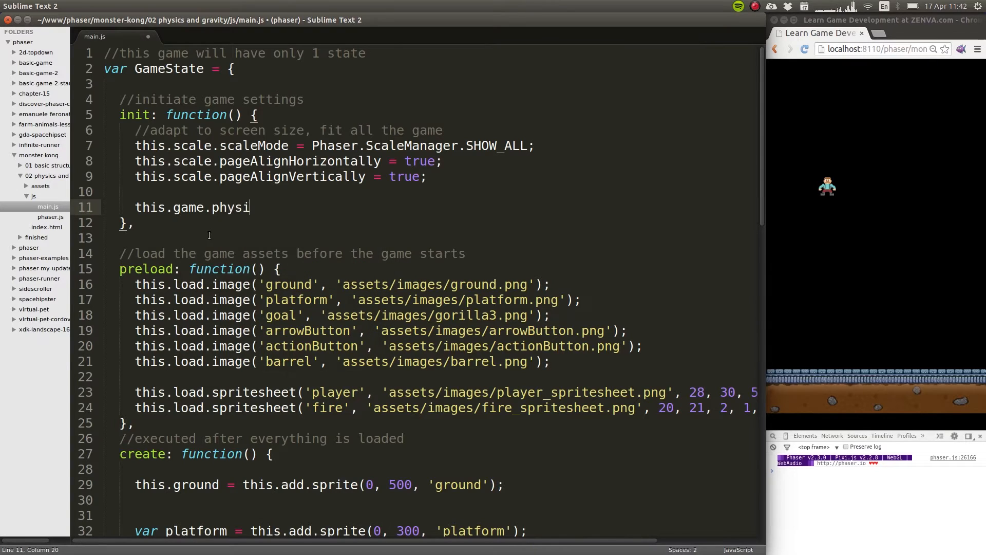
pyautogui.write('cs.startSyste')
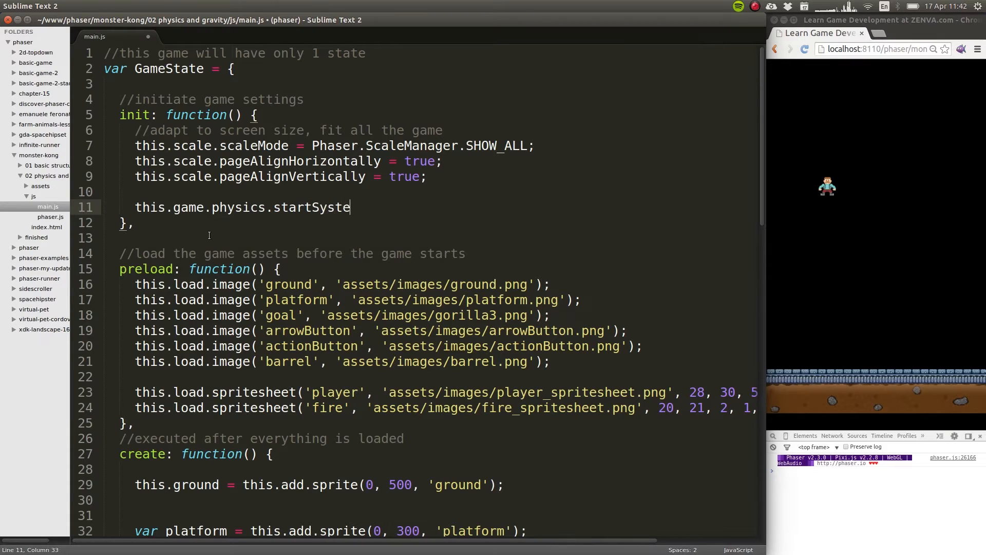
pyautogui.write('m(Phaser.')
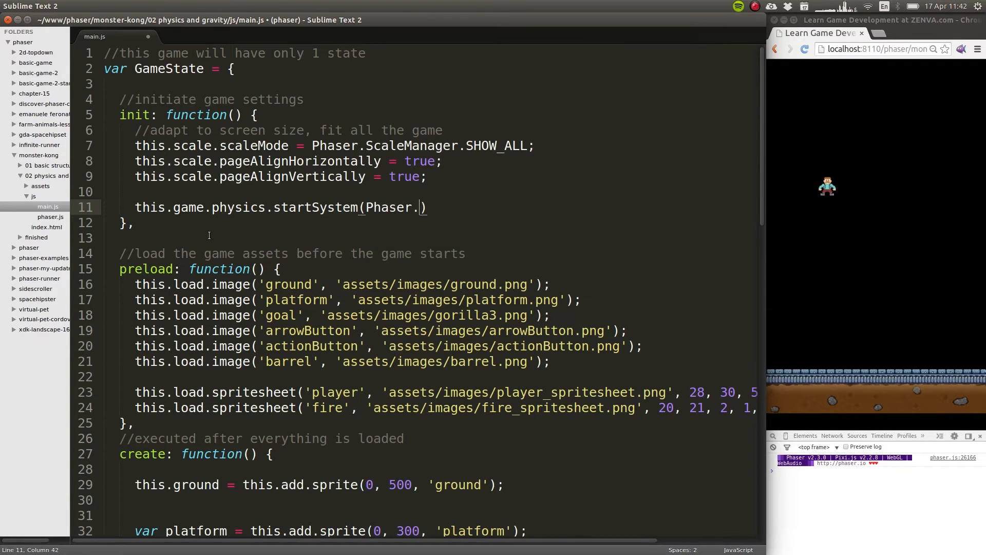
pyautogui.write('Physic')
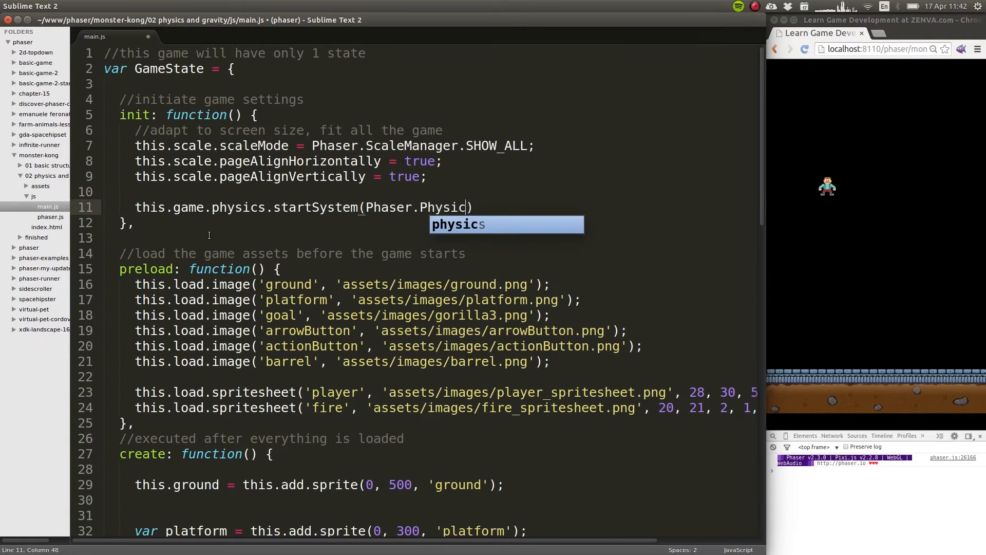
pyautogui.write('.ARCADE')
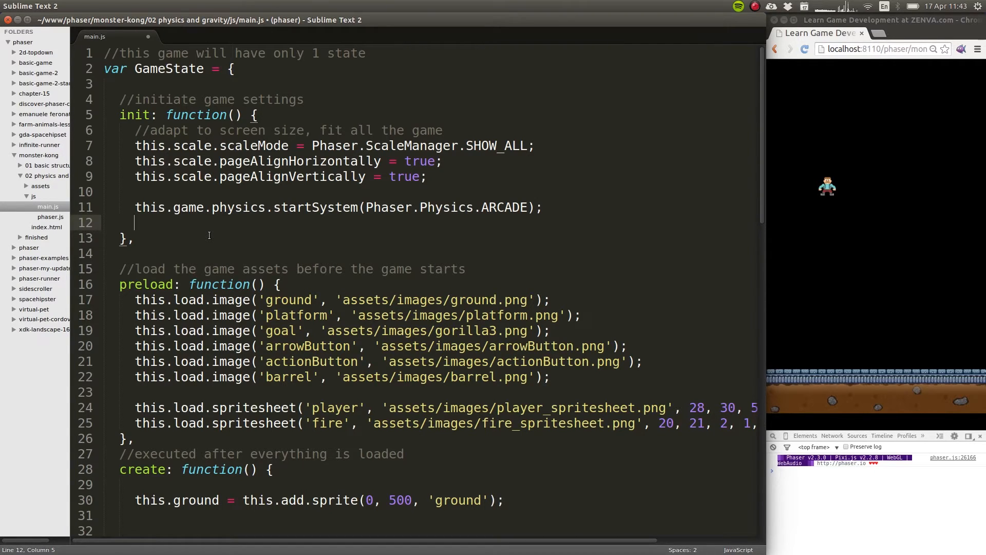
pyautogui.write('this.game.')
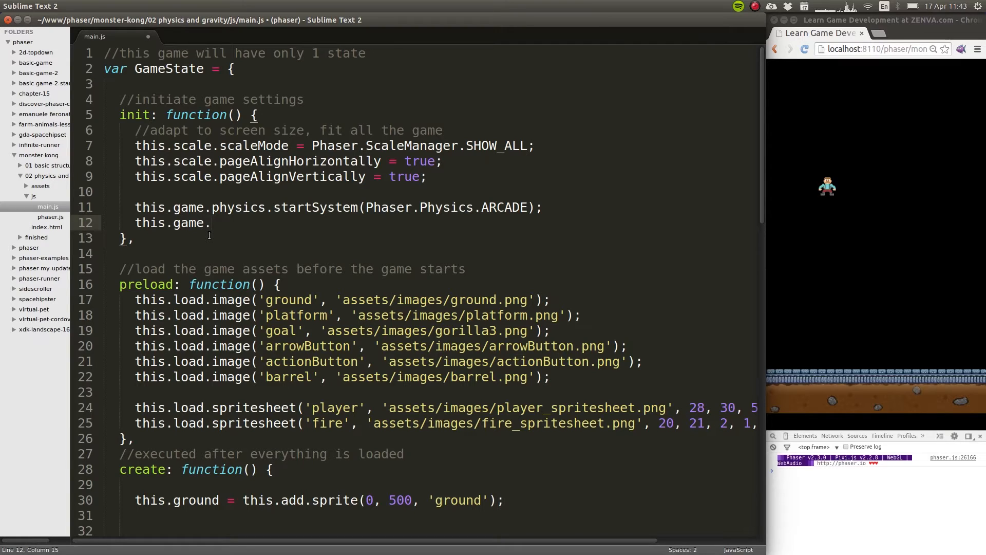
# - Complete the line this.game.physics.arcade.gravity.y = 1000; and save main.js
pyautogui.write('physics.')
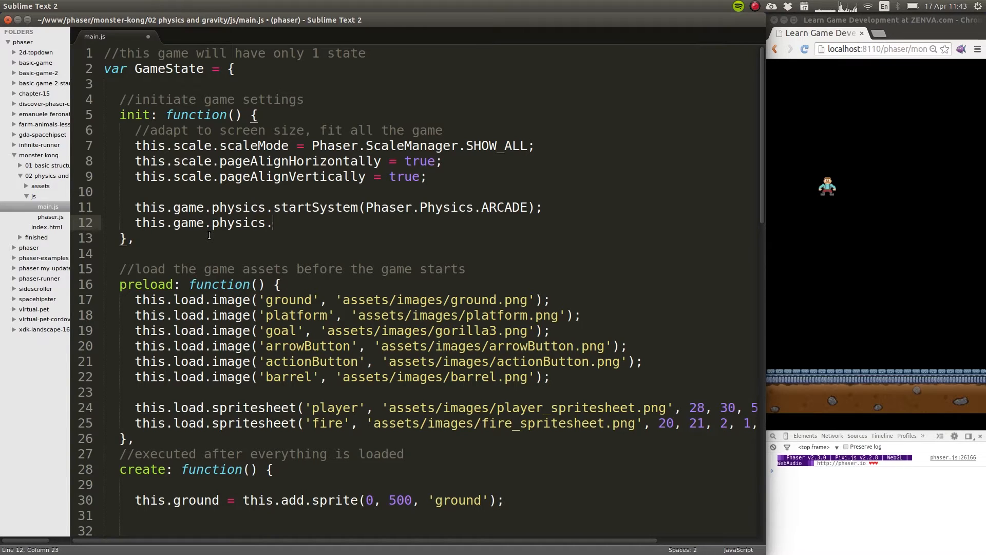
pyautogui.write('arcade.')
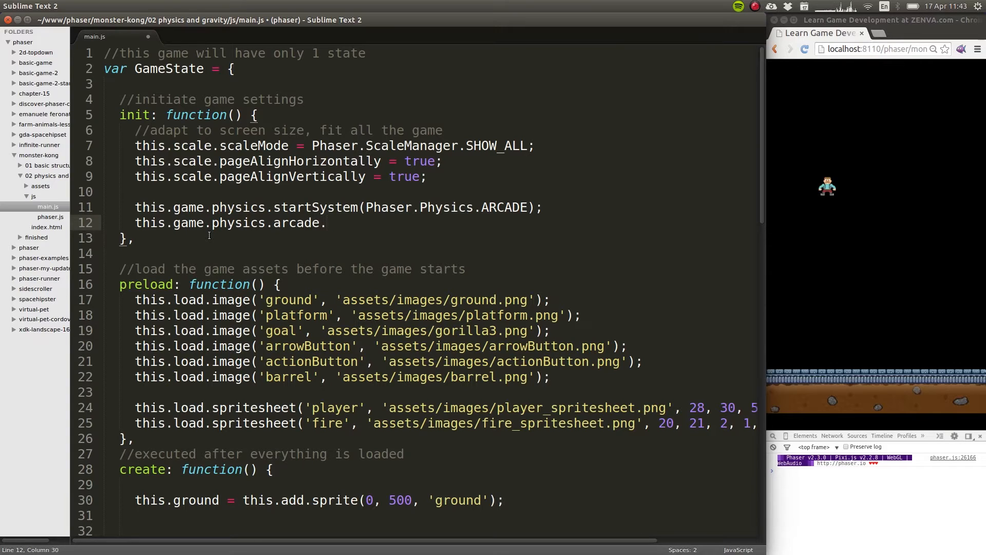
pyautogui.write('g')
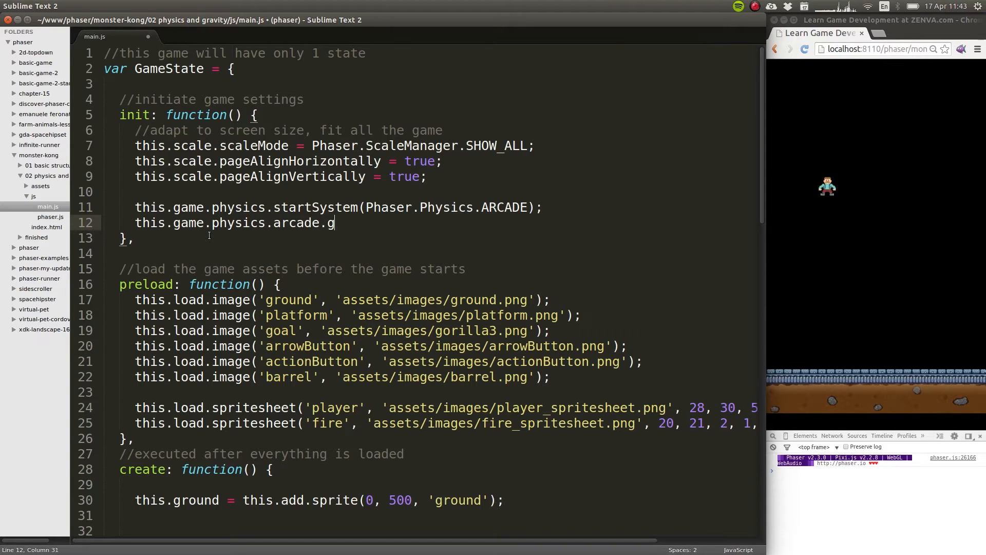
pyautogui.write('ravity')
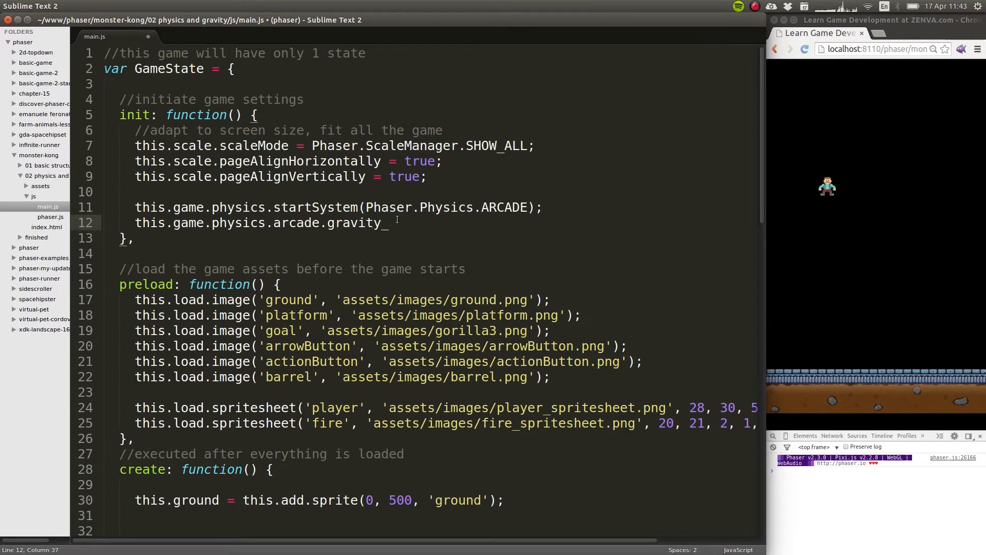
pyautogui.write('.')
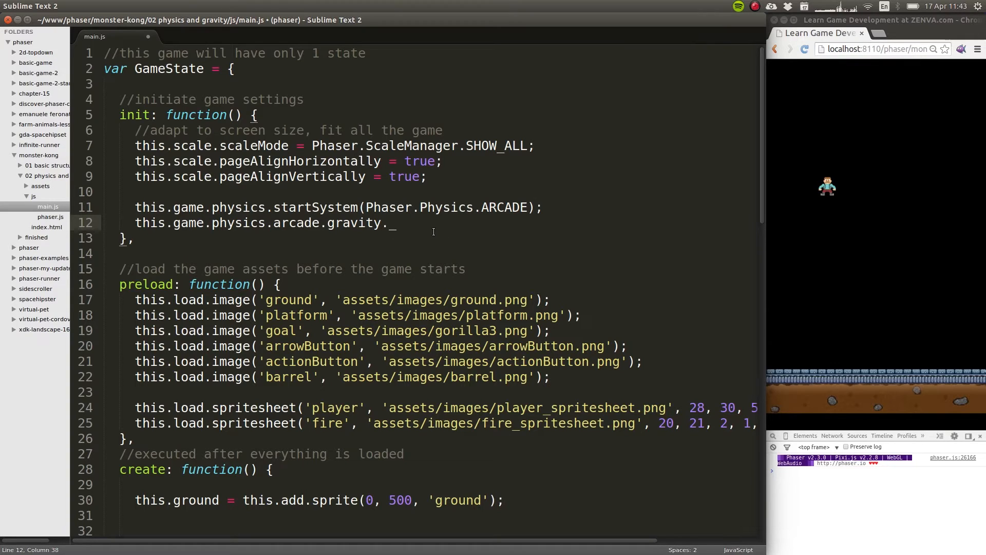
pyautogui.write('y')
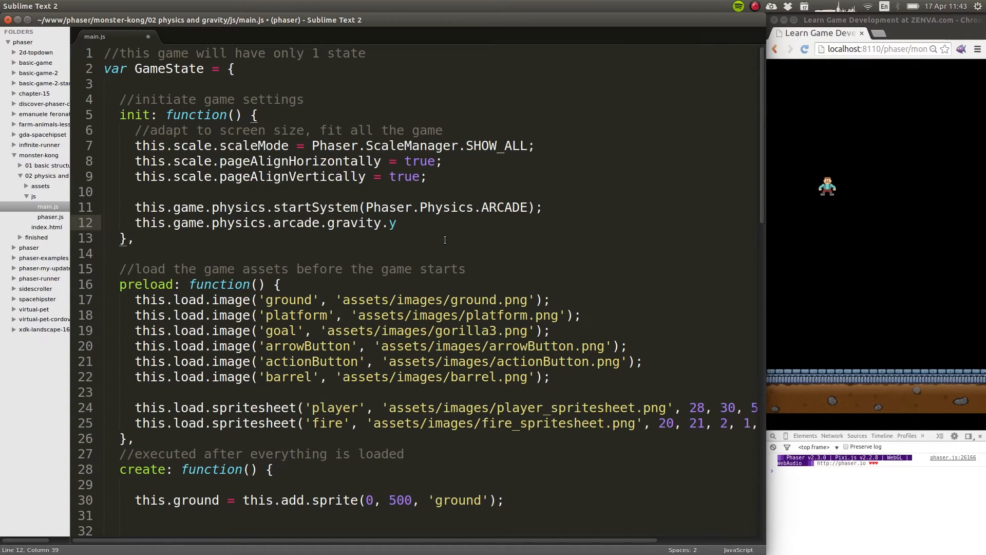
pyautogui.write('=')
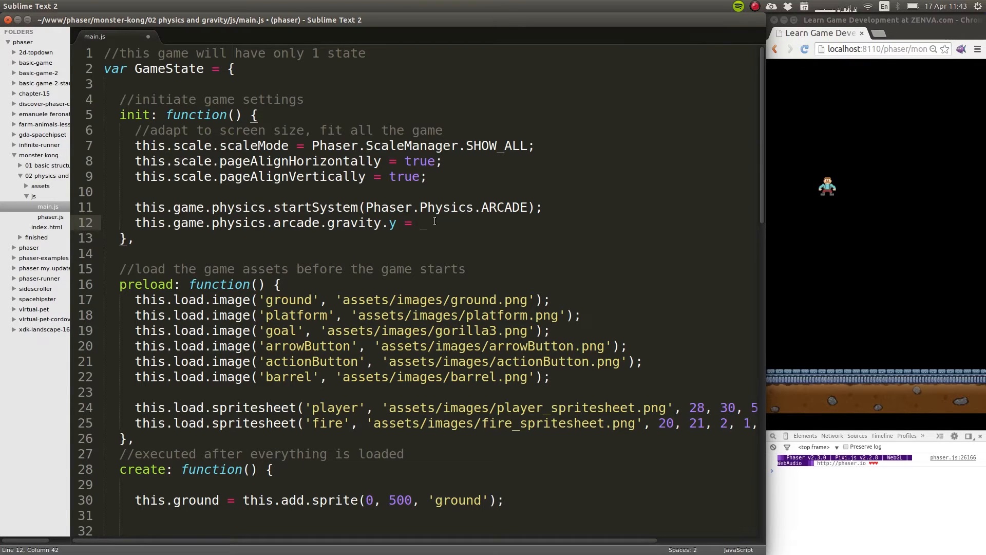
pyautogui.write('1000;')
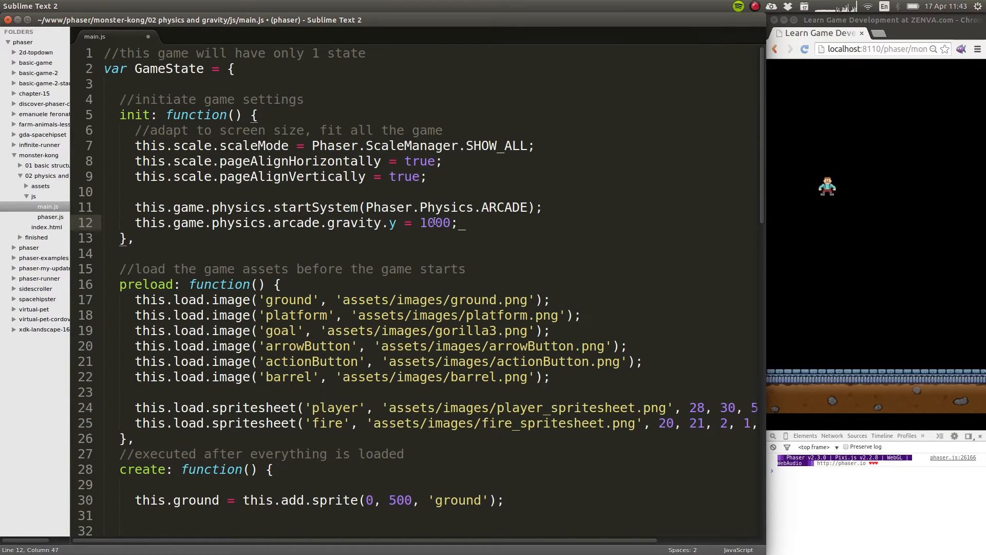
pyautogui.press('ctrl+s')
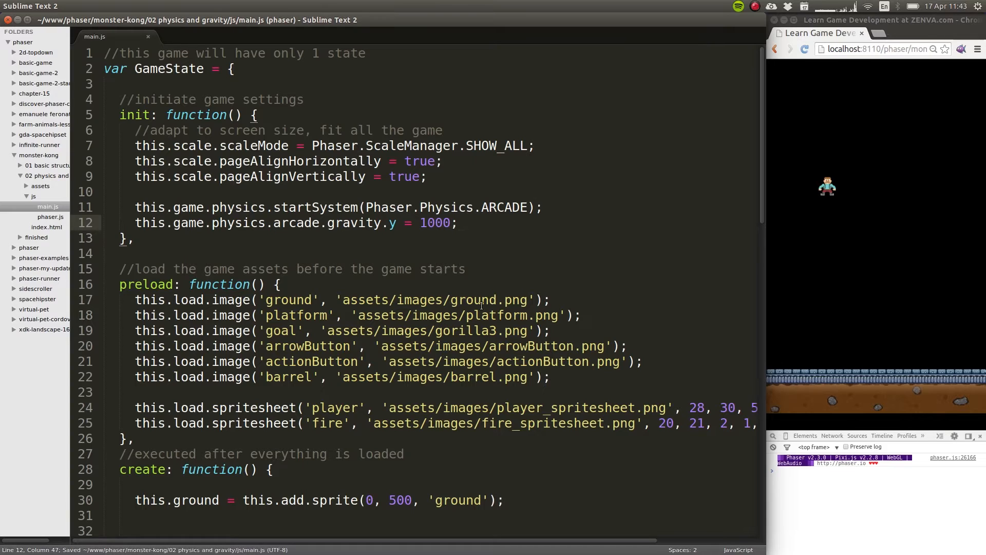
pyautogui.moveTo(504, 279)
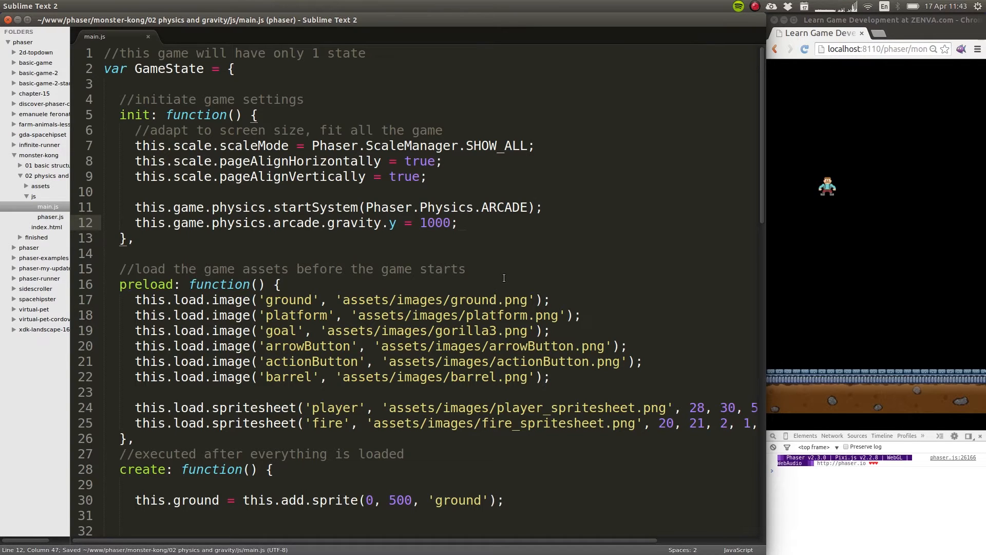
# - Select the gravity value 1000, then move down to the create function
pyautogui.click(464, 223)
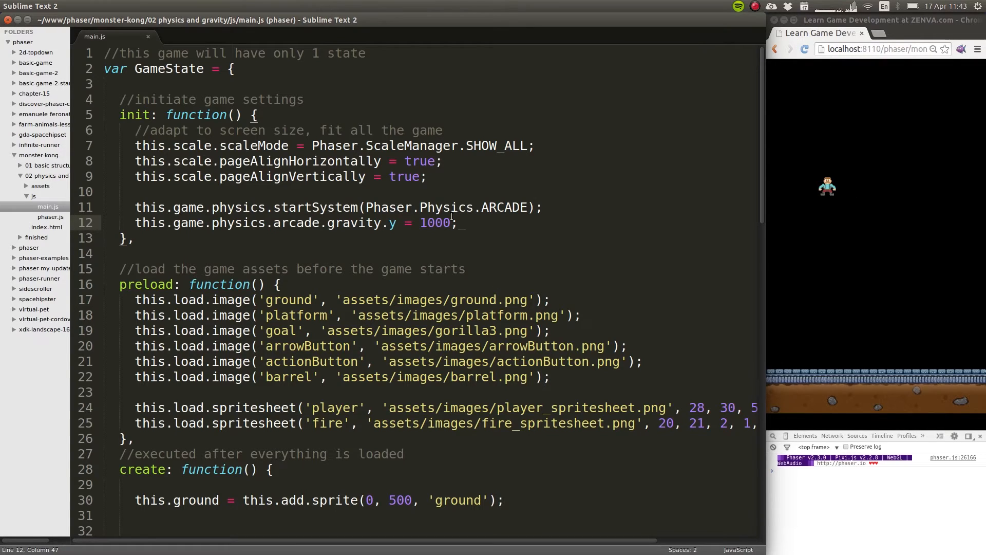
pyautogui.doubleClick(432, 222)
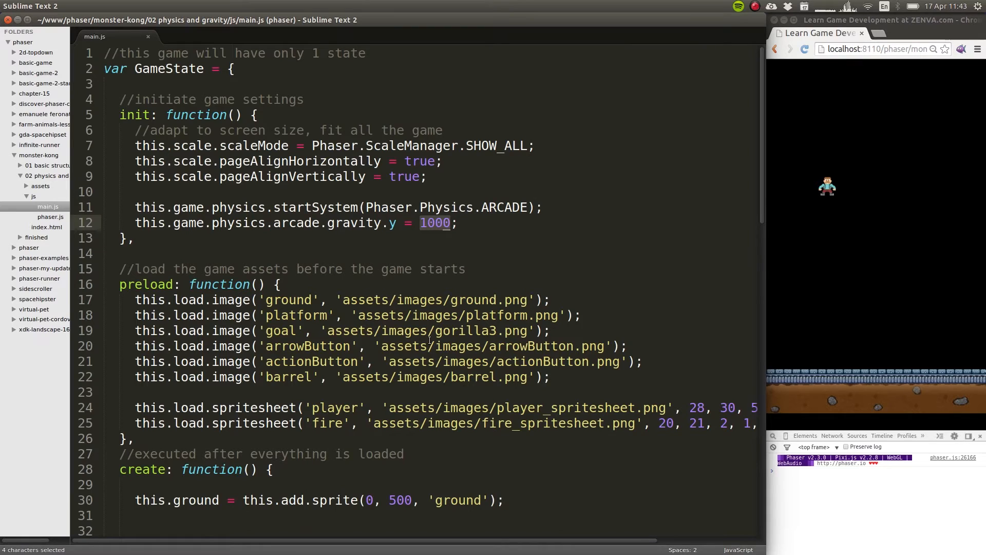
pyautogui.scroll(-3)
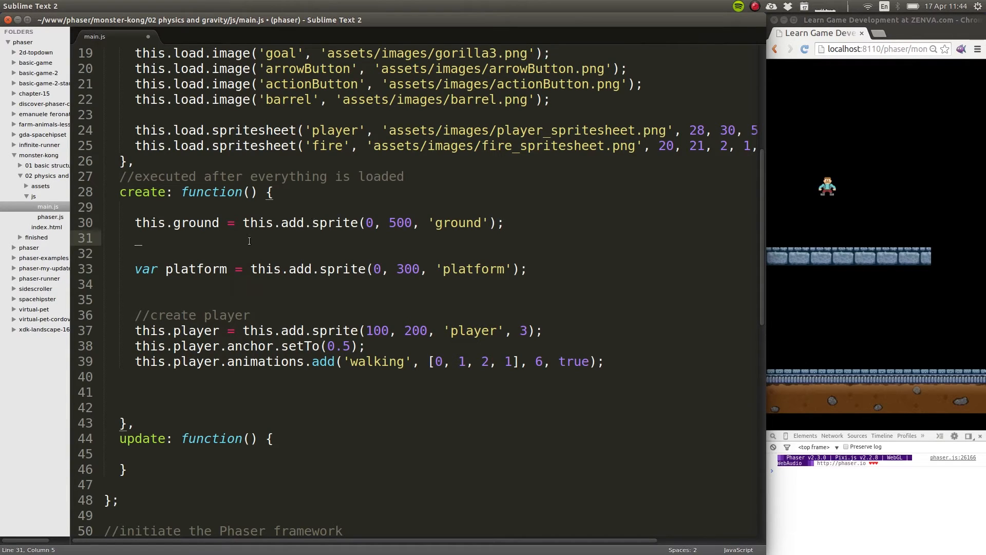
# - Add this.game.physics.arcade.enable calls for this.ground, platform and this.player in create
pyautogui.write('this.')
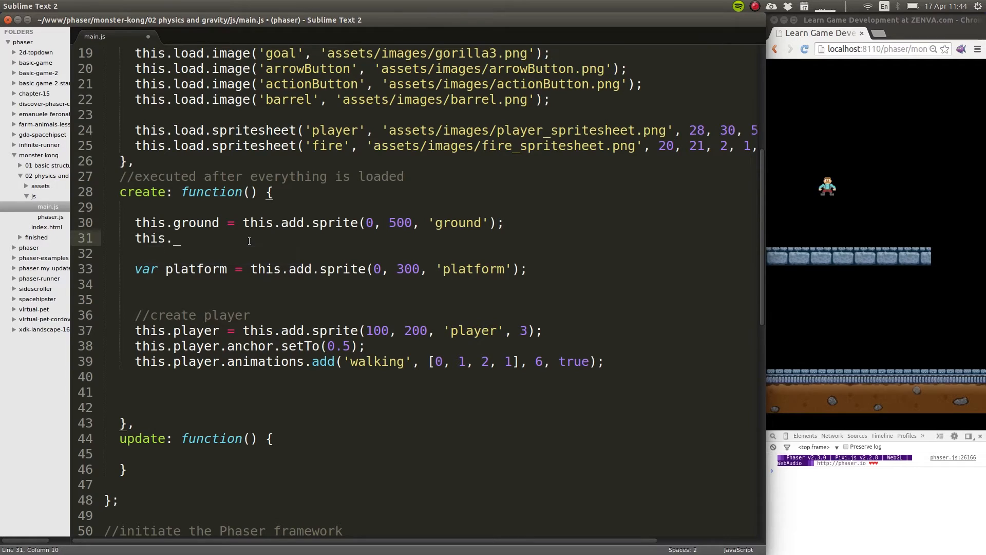
pyautogui.write('game.physics')
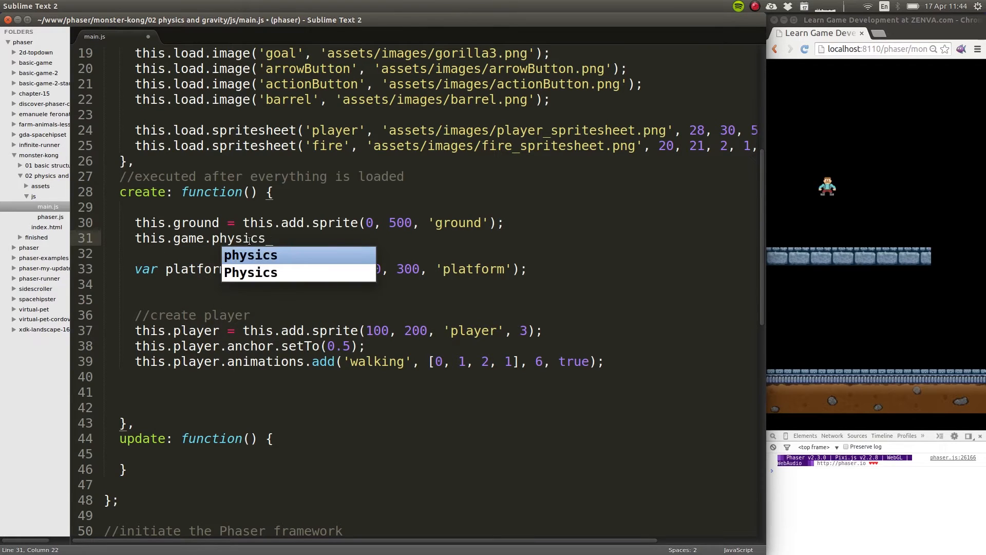
pyautogui.write('.arcade.')
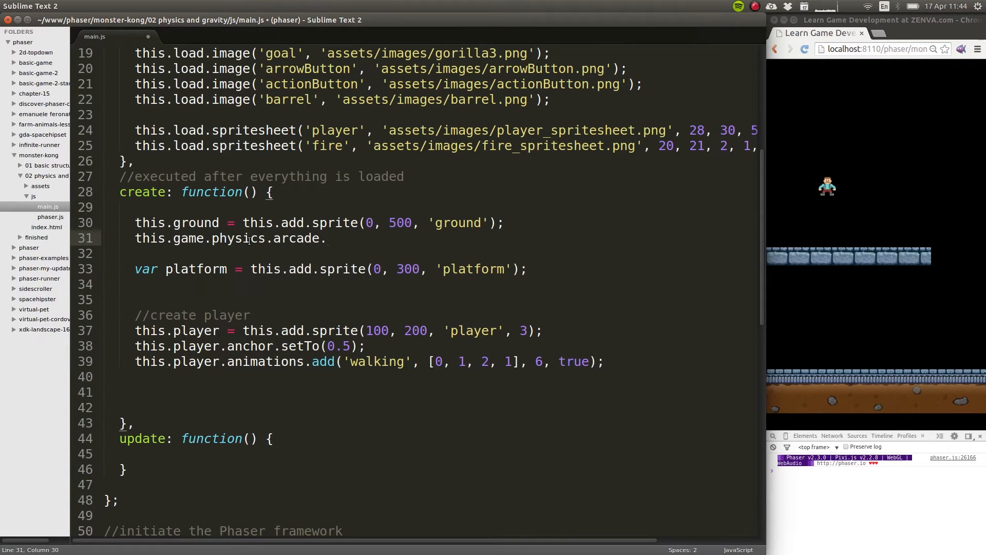
pyautogui.write('e')
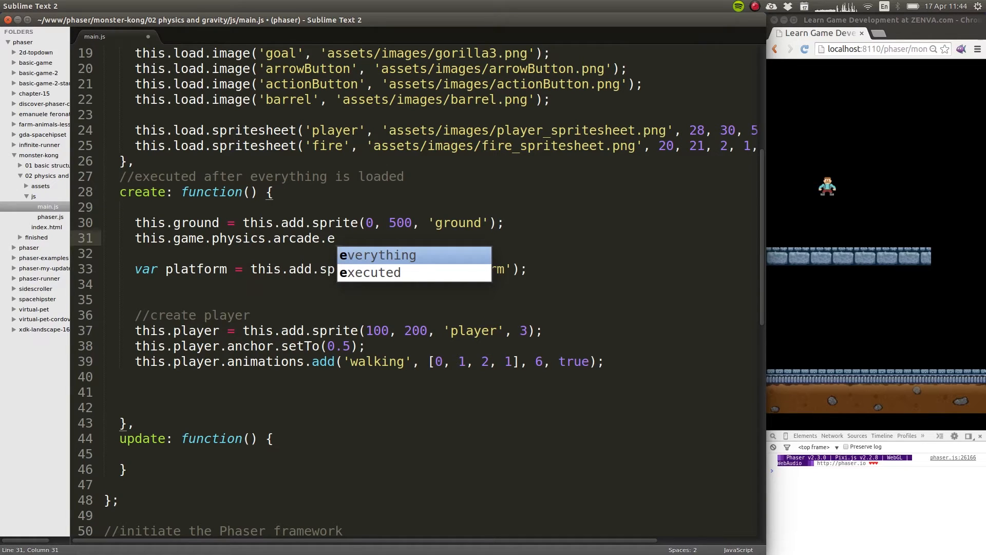
pyautogui.moveTo(966, 12)
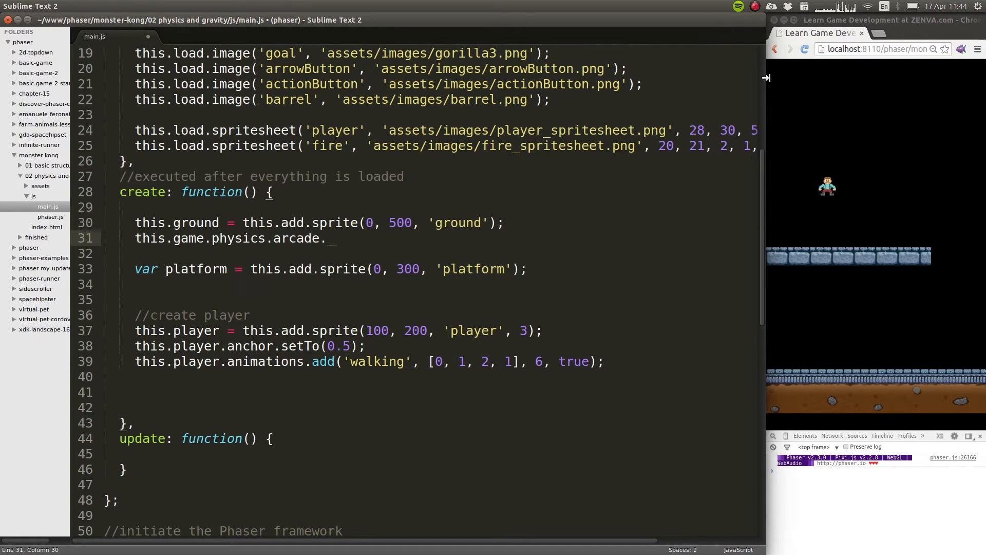
pyautogui.write('enable')
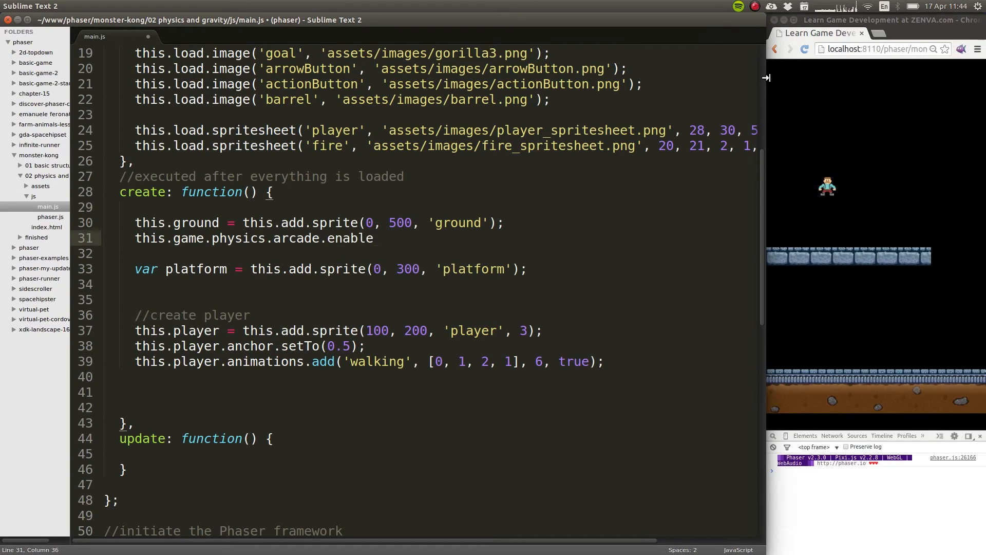
pyautogui.write('(this.ground);')
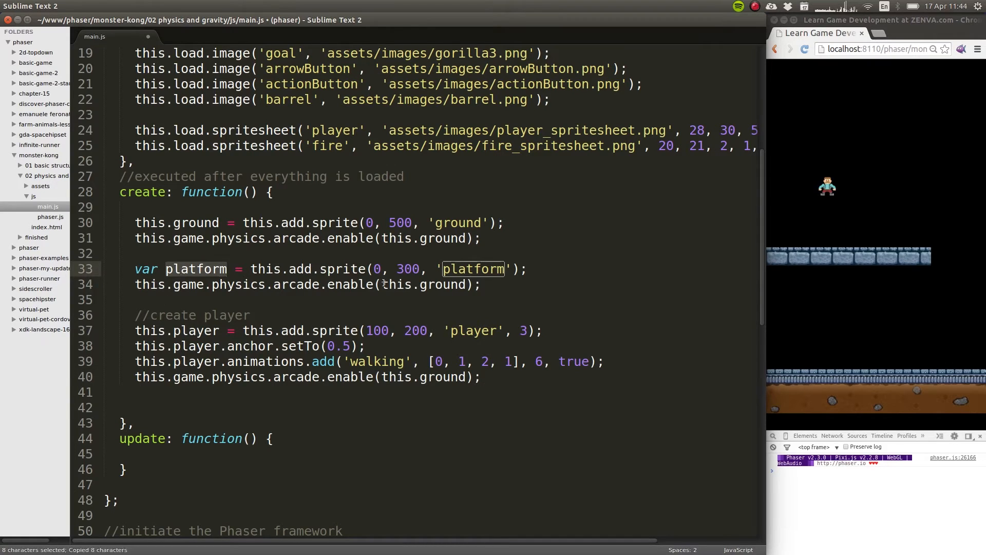
pyautogui.write('platform')
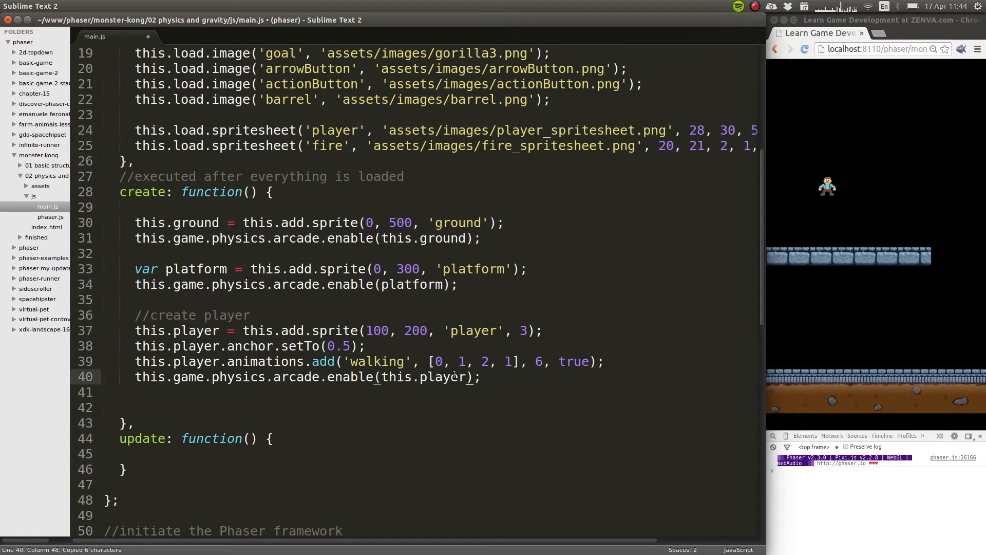
pyautogui.click(806, 50)
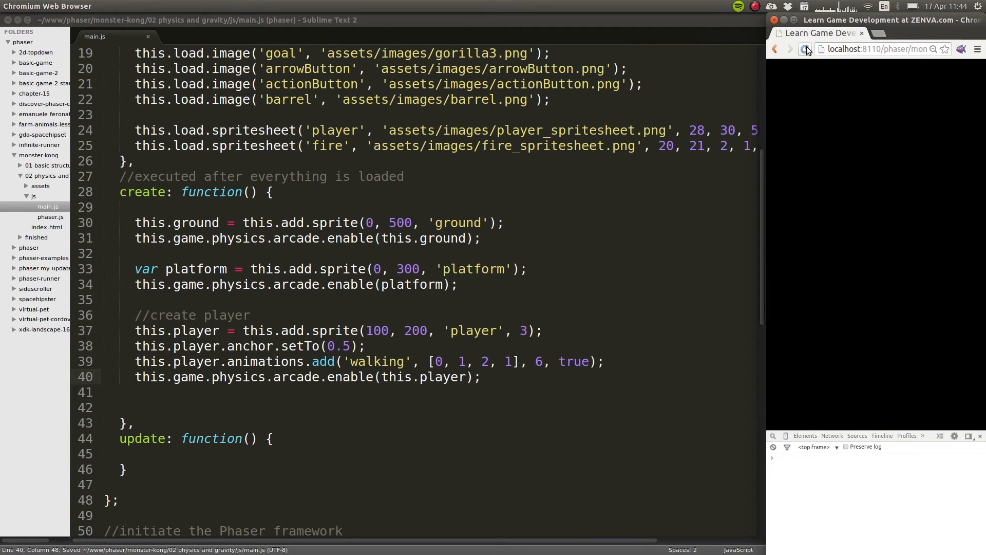
# - Reload the game in Chromium twice; the game area now shows empty and black
pyautogui.click(806, 49)
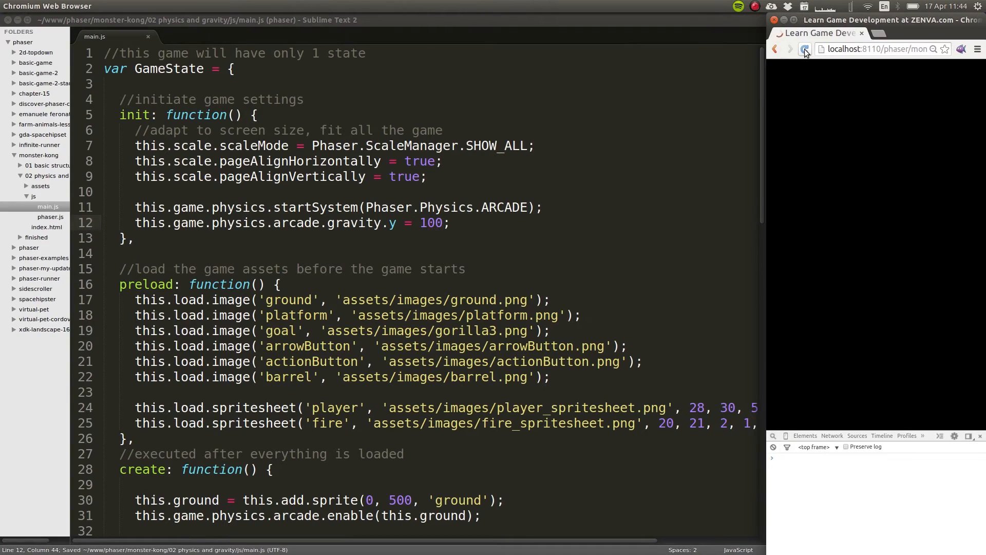
pyautogui.click(805, 49)
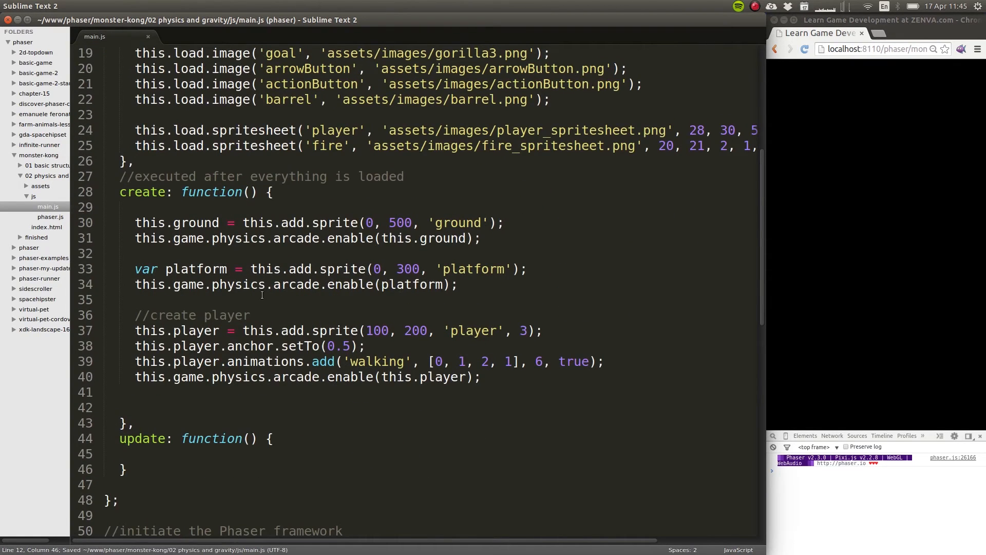
pyautogui.moveTo(688, 320)
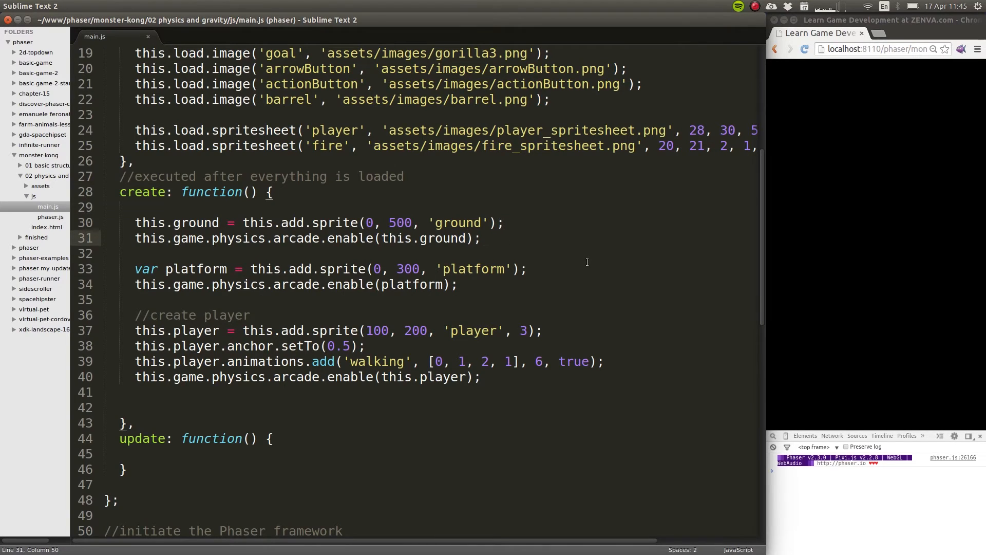
# - Add this.ground.body.allowGravity = false; after the ground enable call and save
pyautogui.write('this')
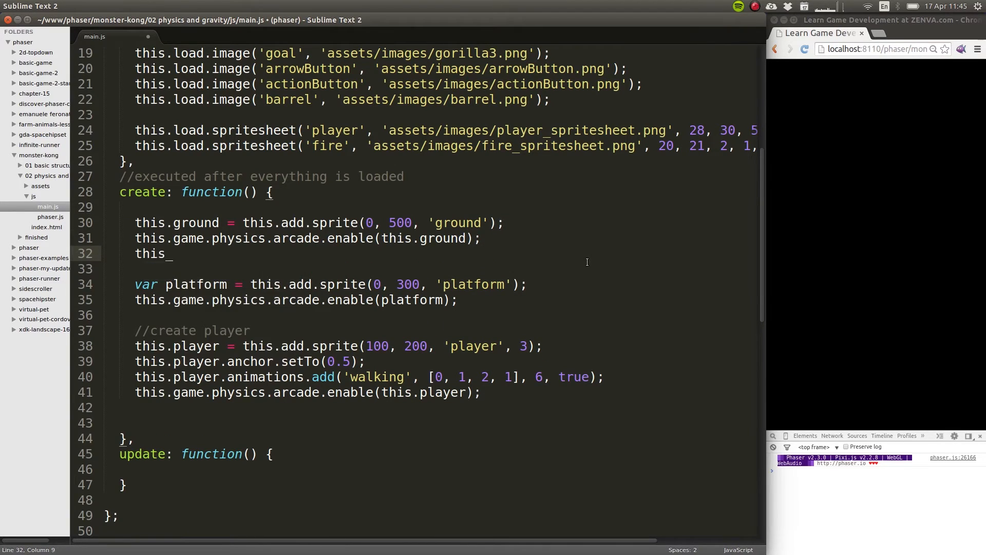
pyautogui.write('.ground')
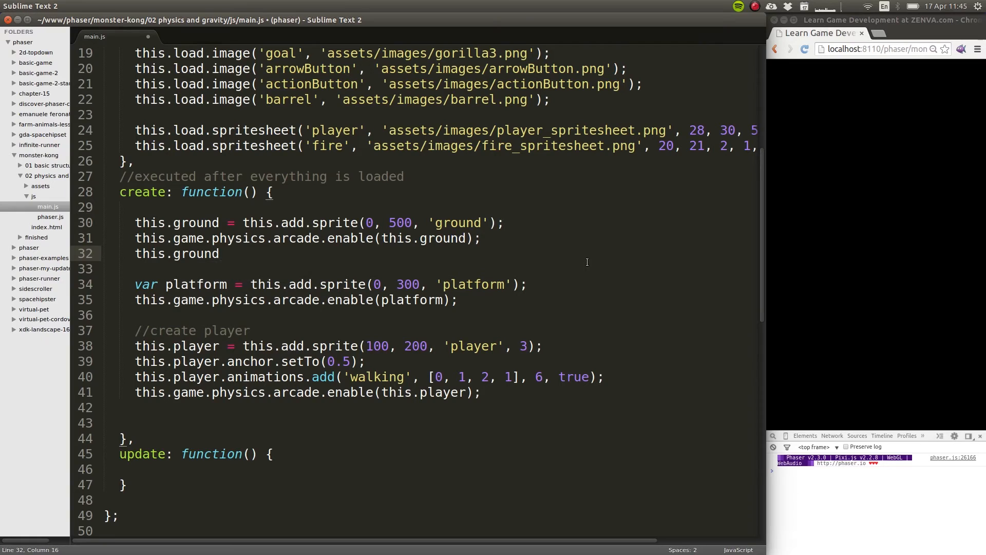
pyautogui.write('.')
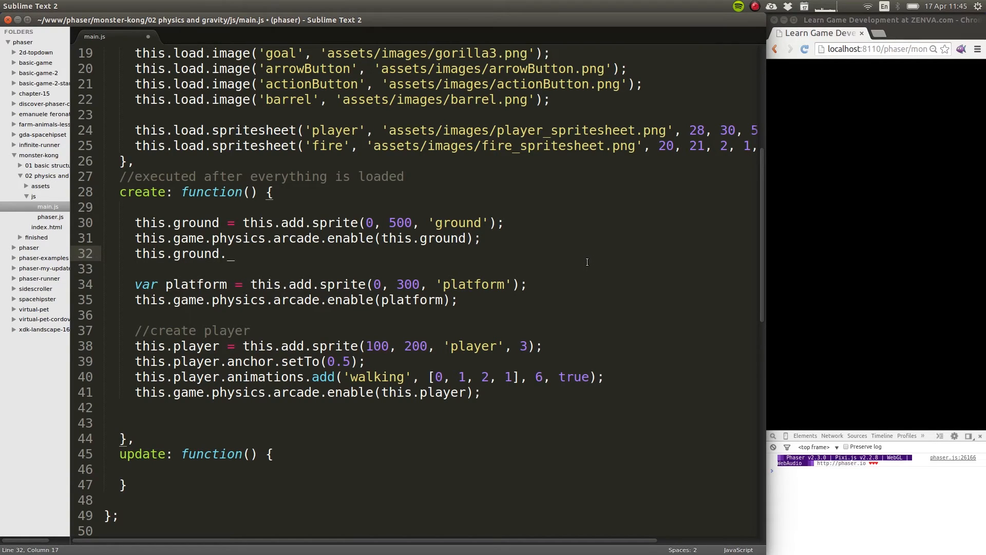
pyautogui.write('body')
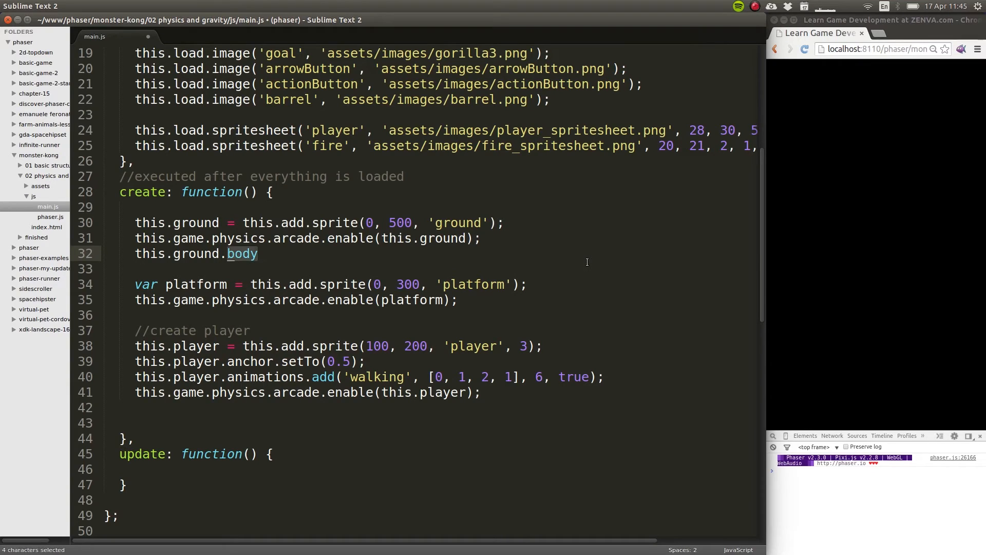
pyautogui.click(257, 254)
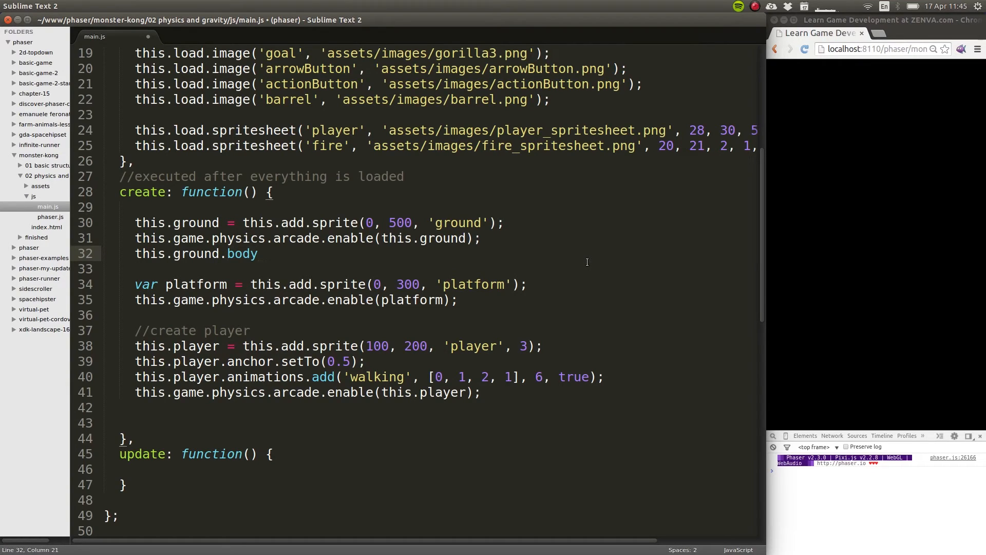
pyautogui.click(258, 254)
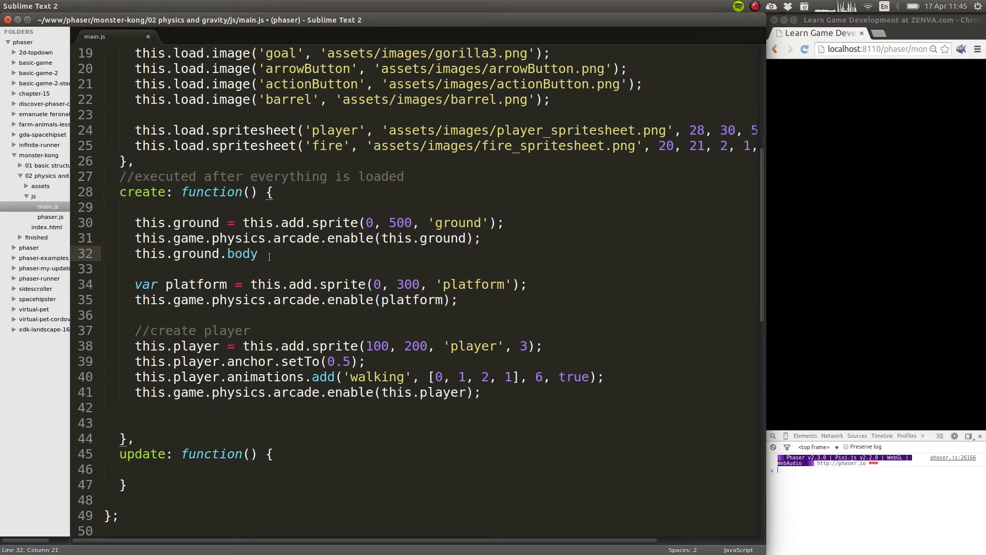
pyautogui.doubleClick(295, 237)
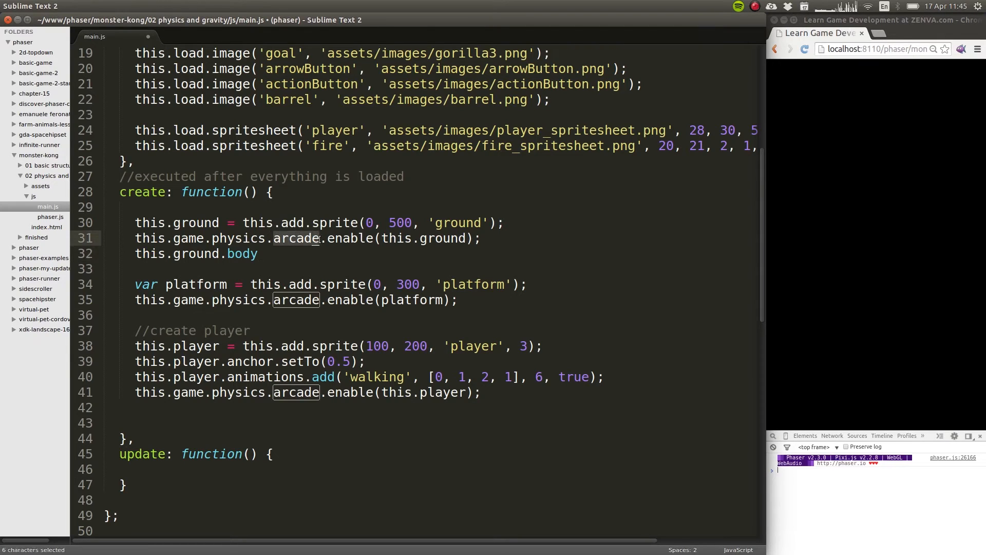
pyautogui.click(249, 254)
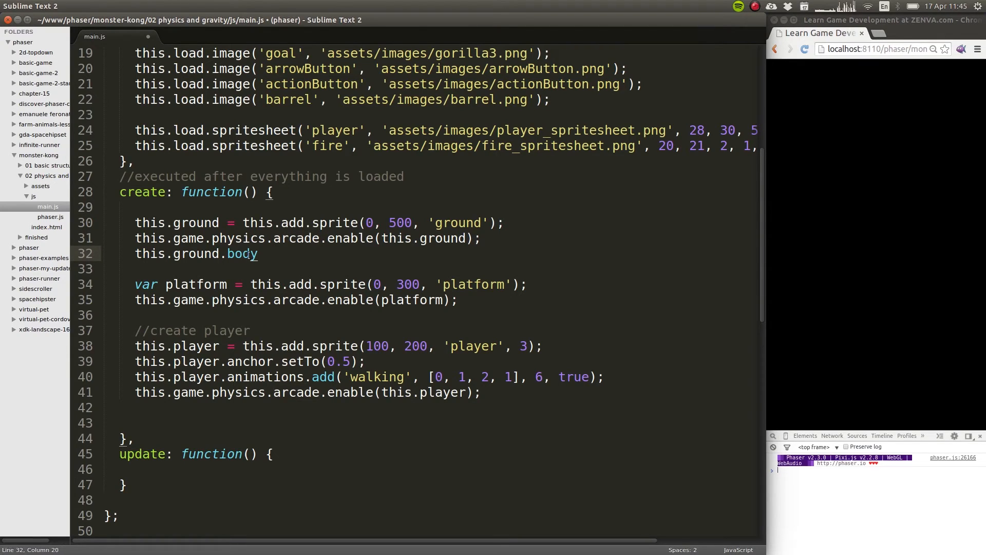
pyautogui.doubleClick(240, 253)
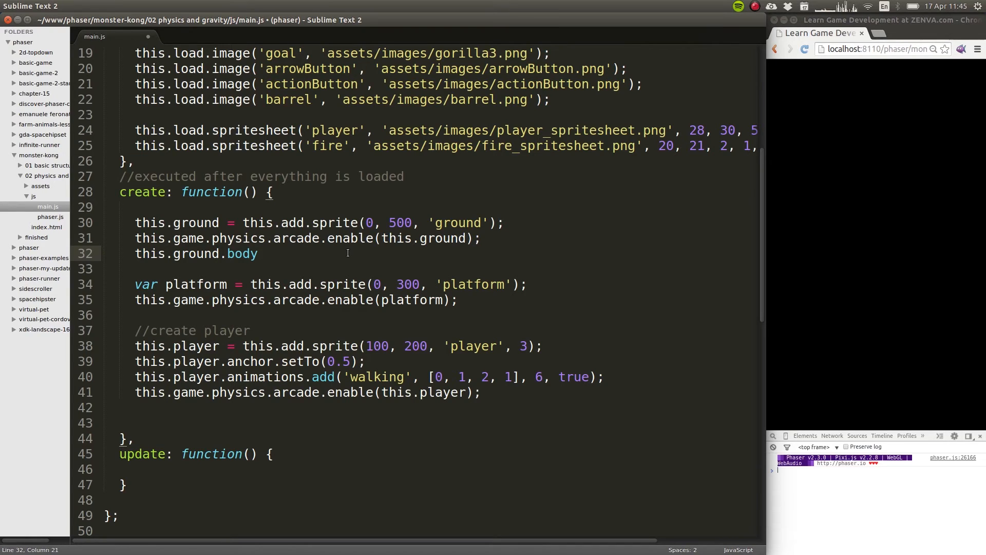
pyautogui.write('.allowGravity')
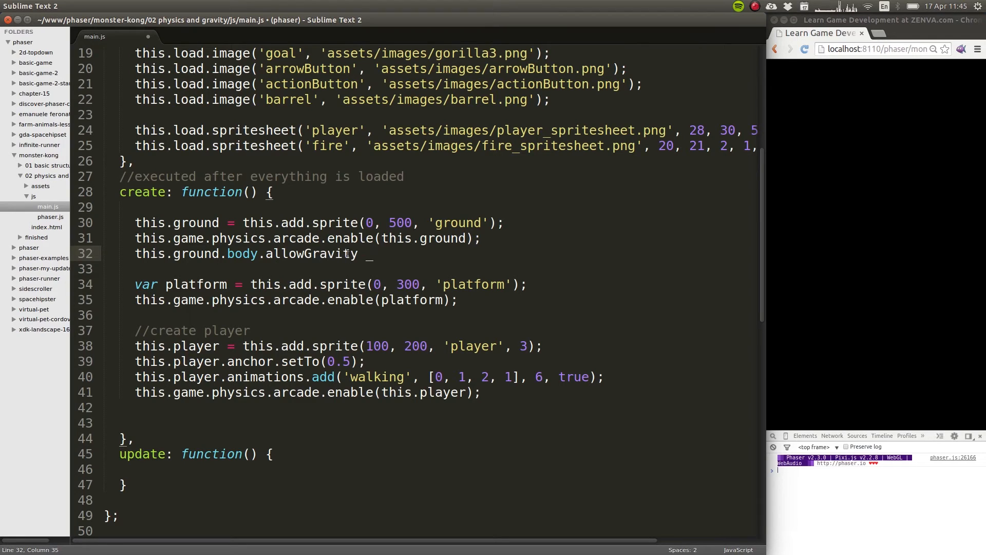
pyautogui.write('= false;')
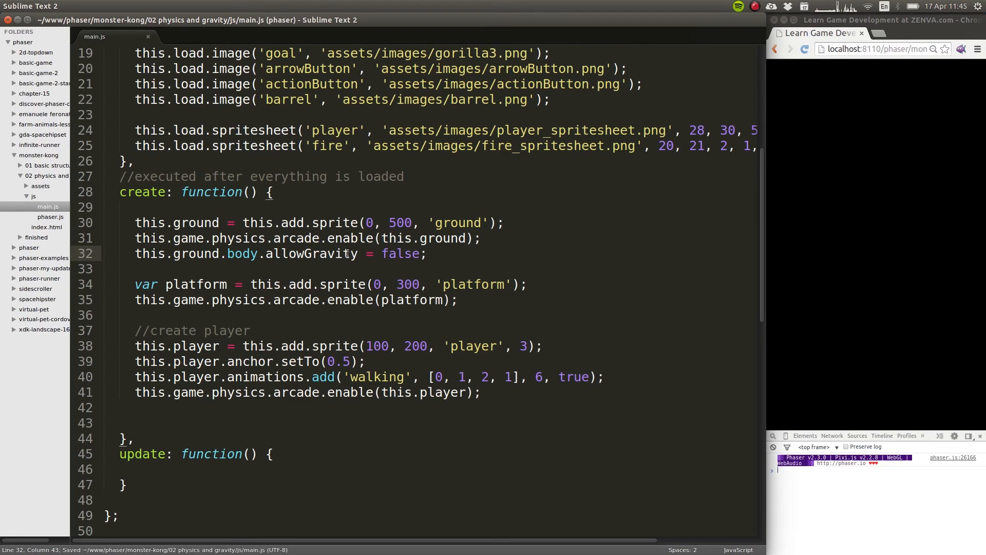
# - Reload the game to watch the platform fall, then add platform.body.allowGravity = false; and save
pyautogui.click(806, 50)
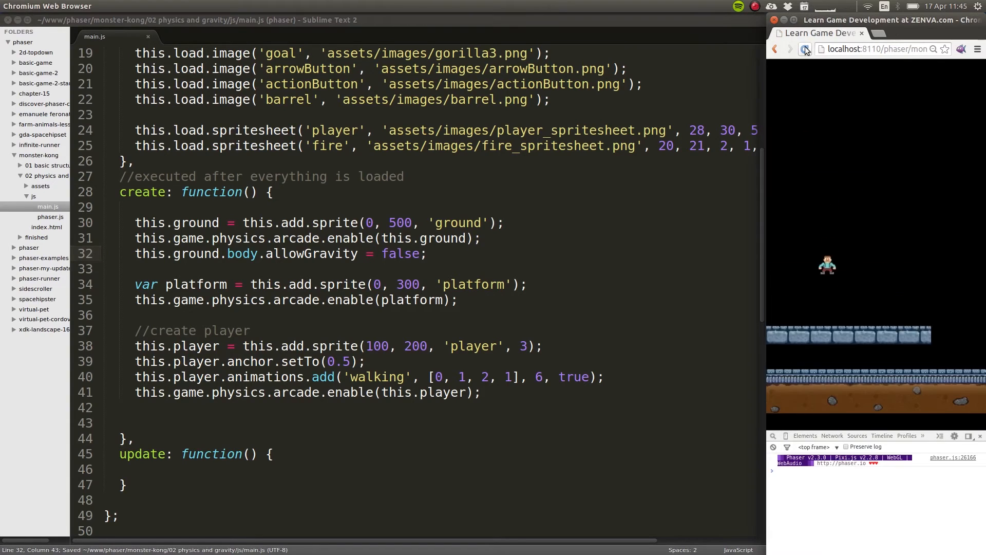
pyautogui.click(806, 50)
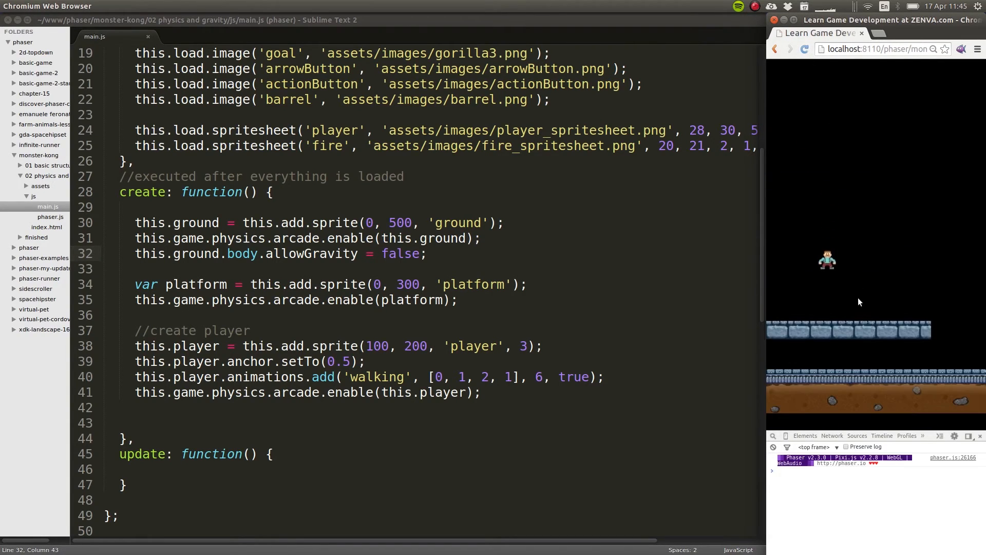
pyautogui.click(804, 49)
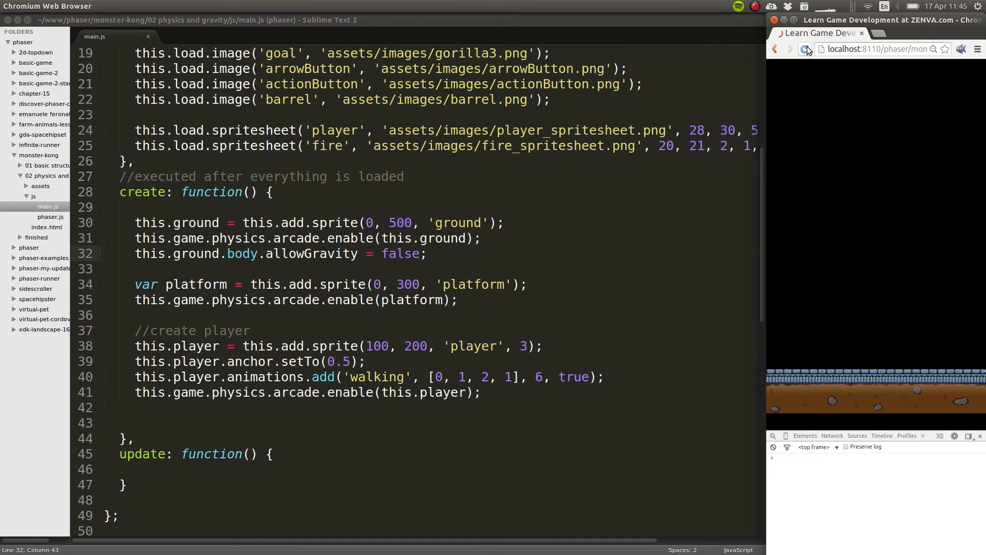
pyautogui.click(806, 50)
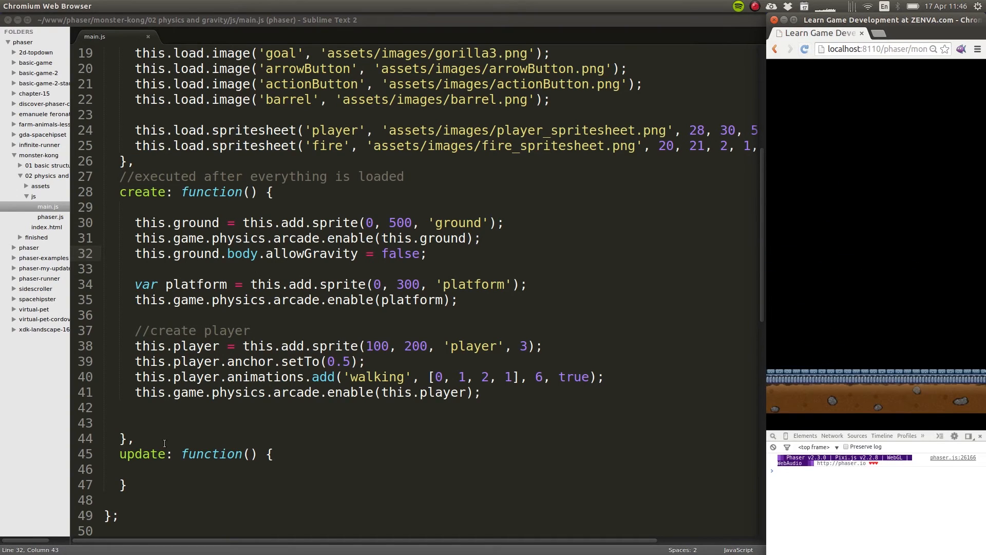
pyautogui.click(805, 50)
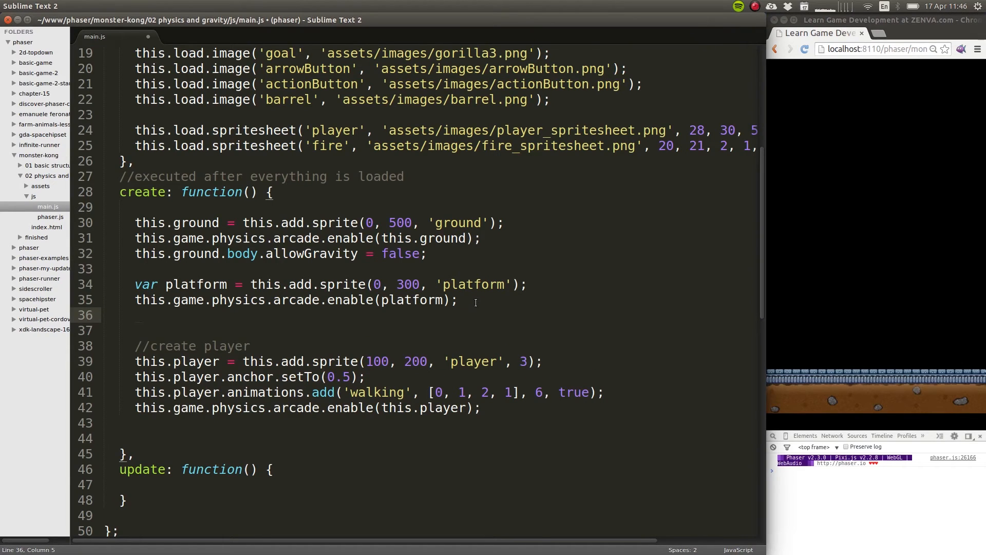
pyautogui.write('platform.body.allowGravity = false;')
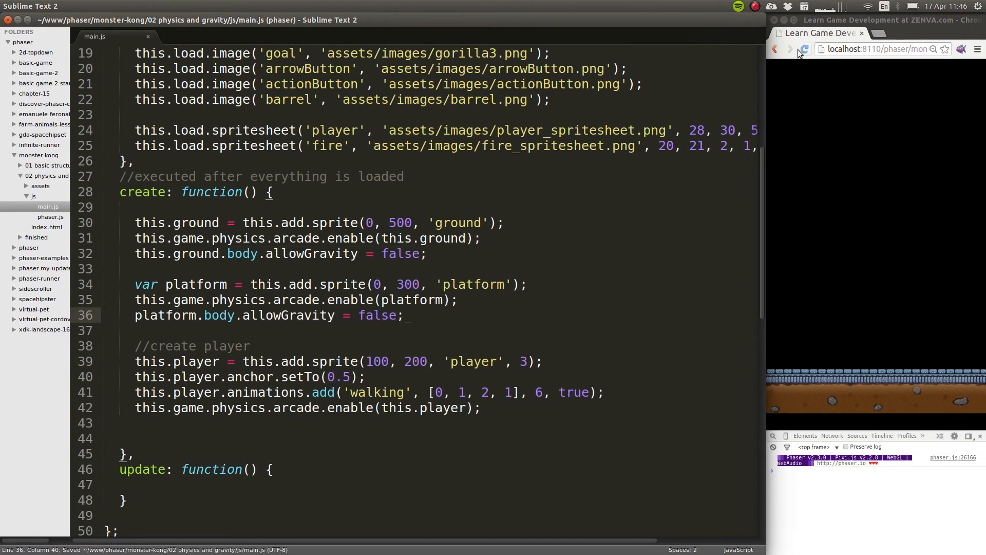
pyautogui.click(805, 49)
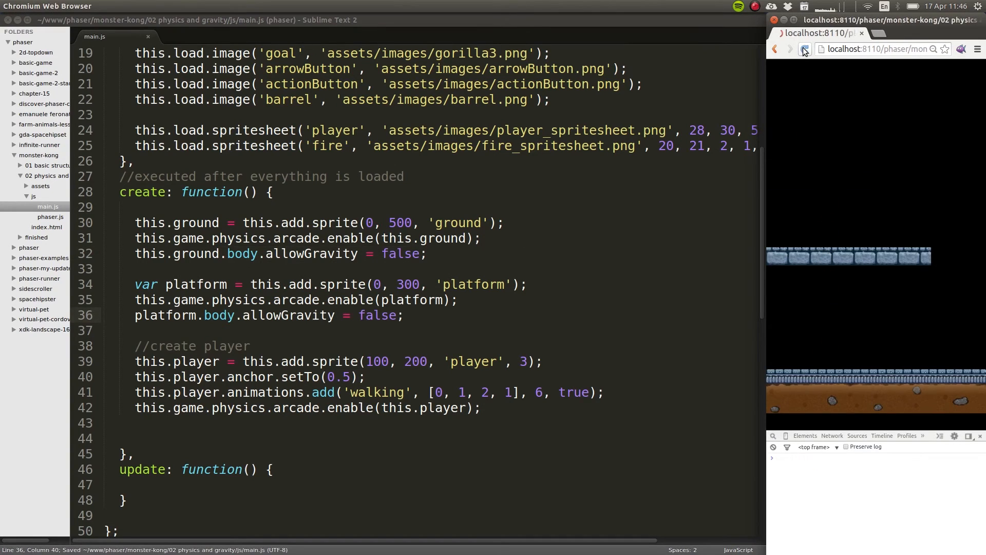
pyautogui.click(804, 49)
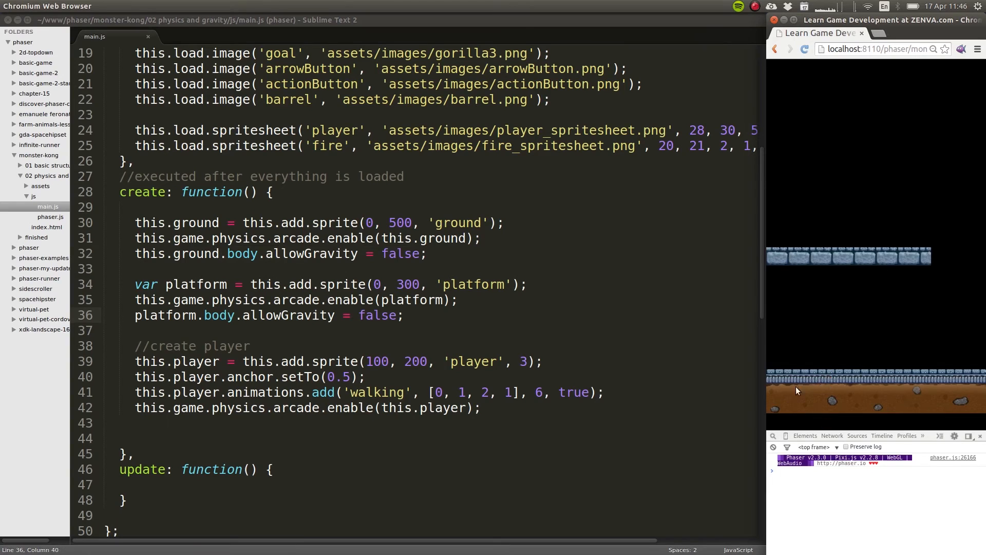
pyautogui.click(432, 254)
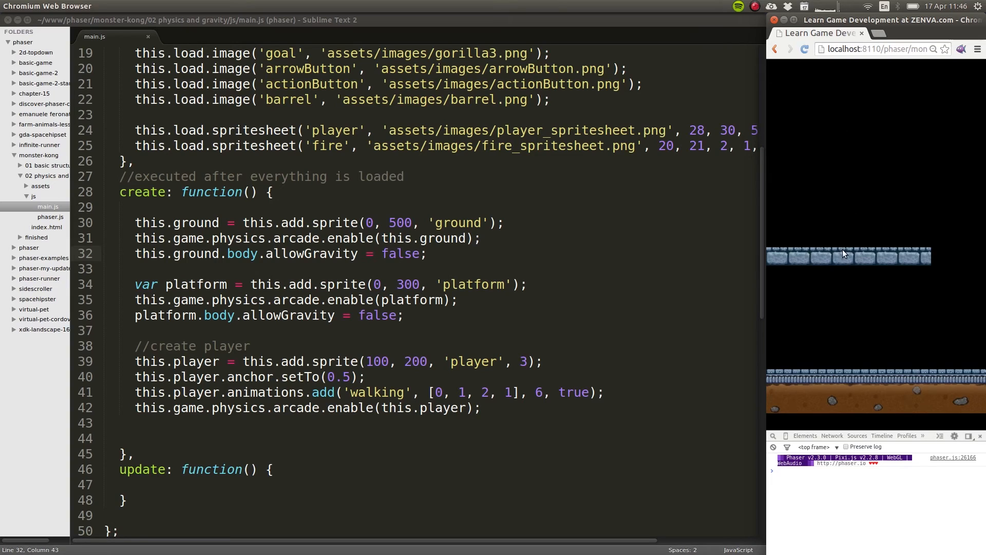
pyautogui.moveTo(860, 128)
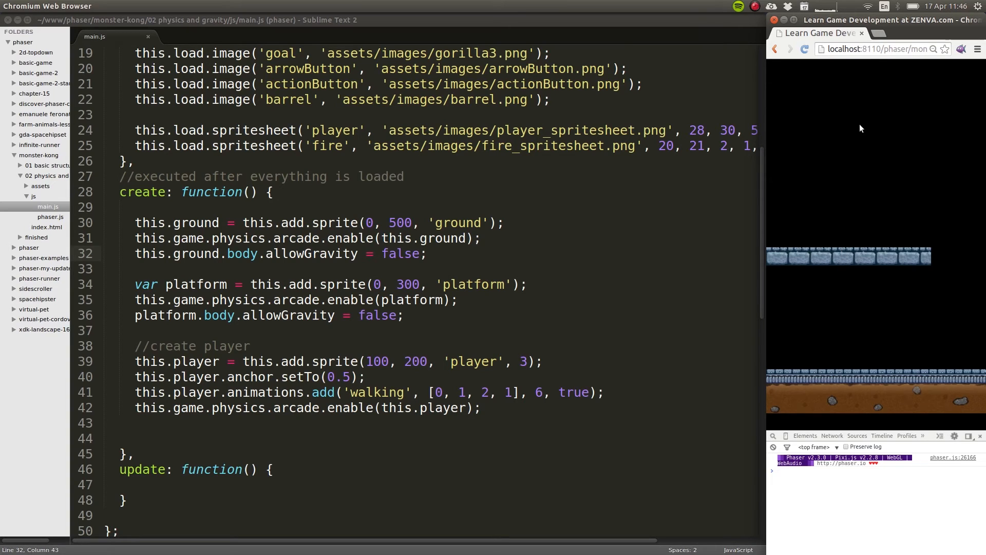
pyautogui.moveTo(823, 256)
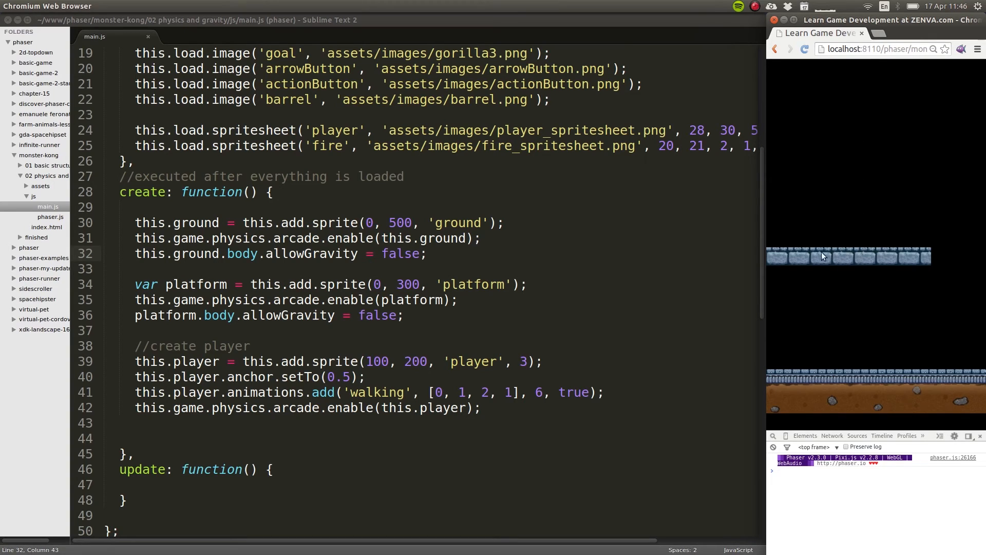
pyautogui.moveTo(843, 296)
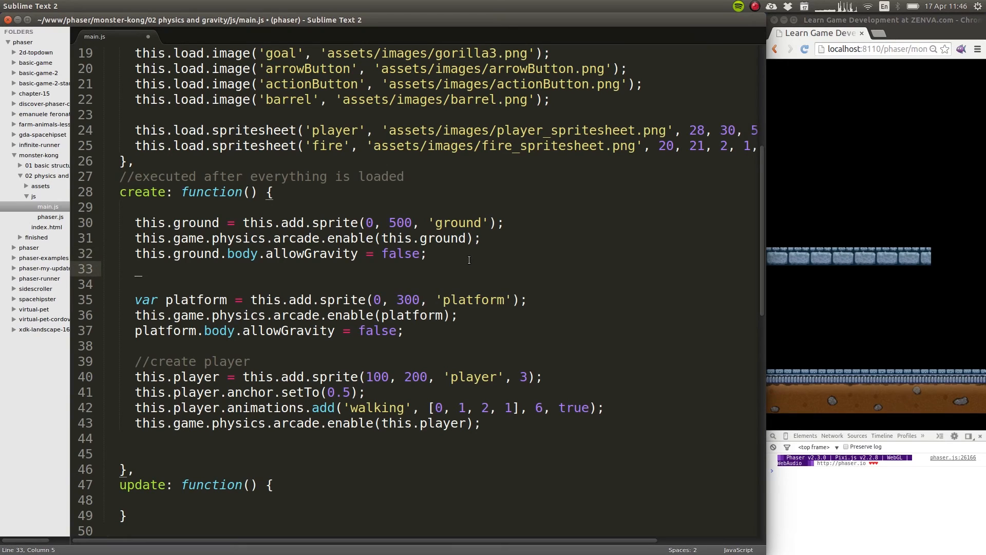
# - Add this.ground.body.immovable = true; and platform.body.immovable = true; and save main.js
pyautogui.write('this.ground.')
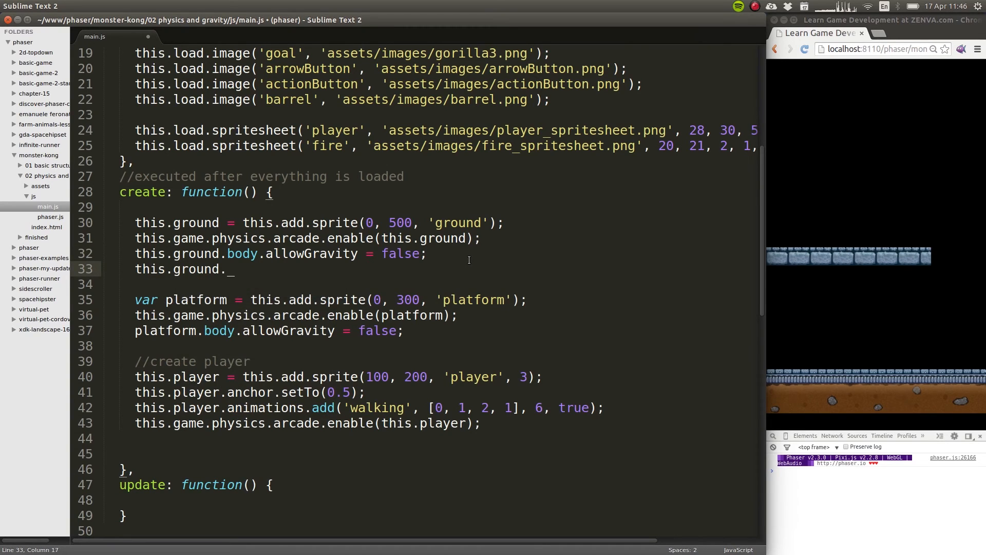
pyautogui.write('body.')
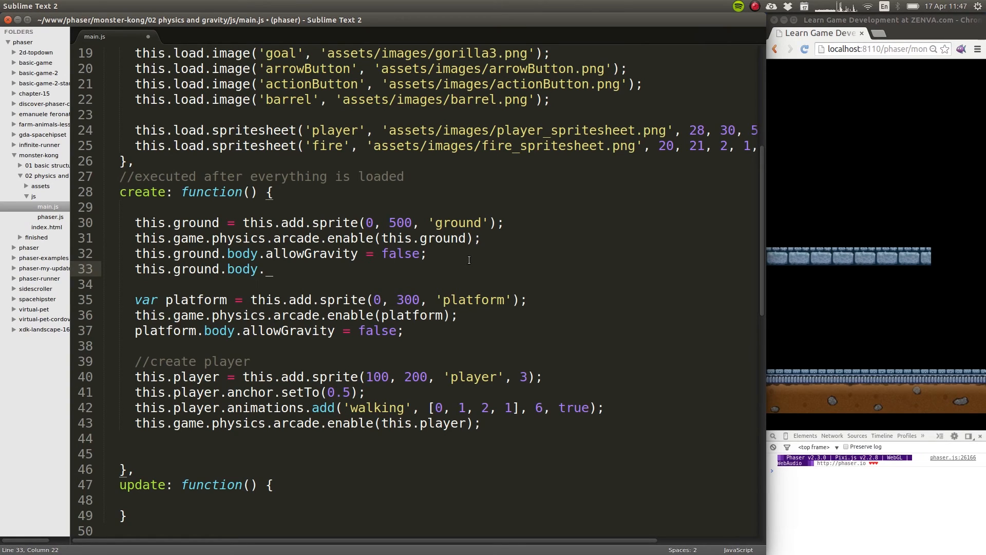
pyautogui.write('imm')
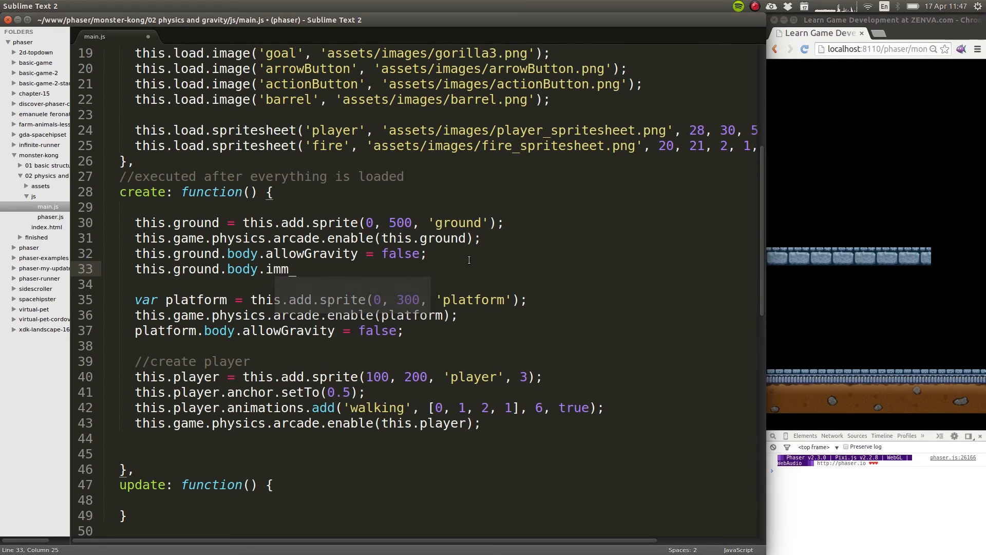
pyautogui.write('ovable =')
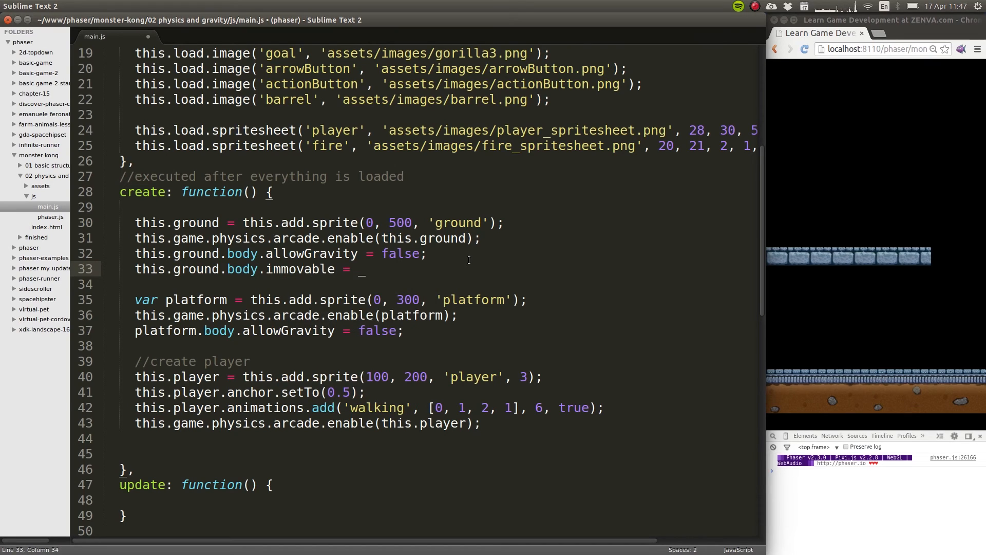
pyautogui.write('true')
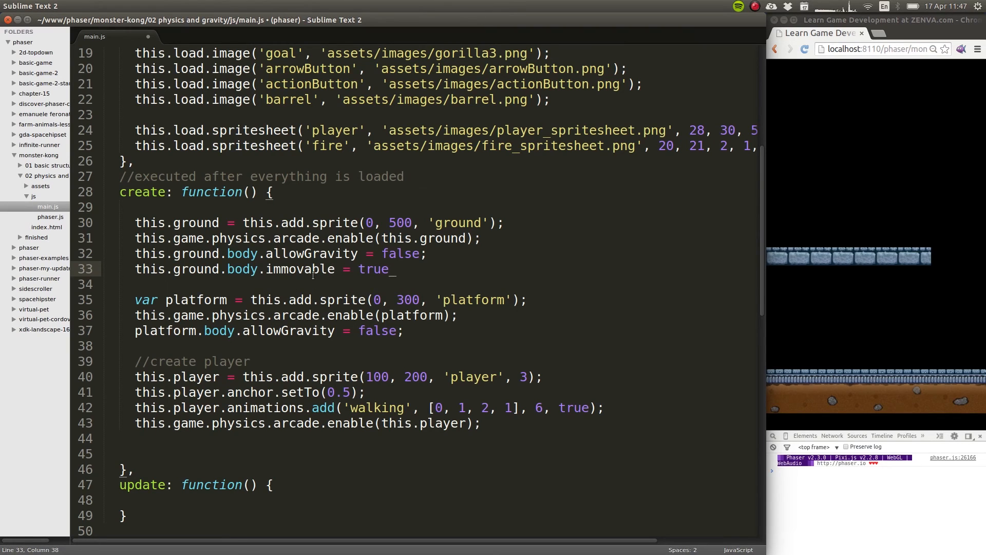
pyautogui.write(';')
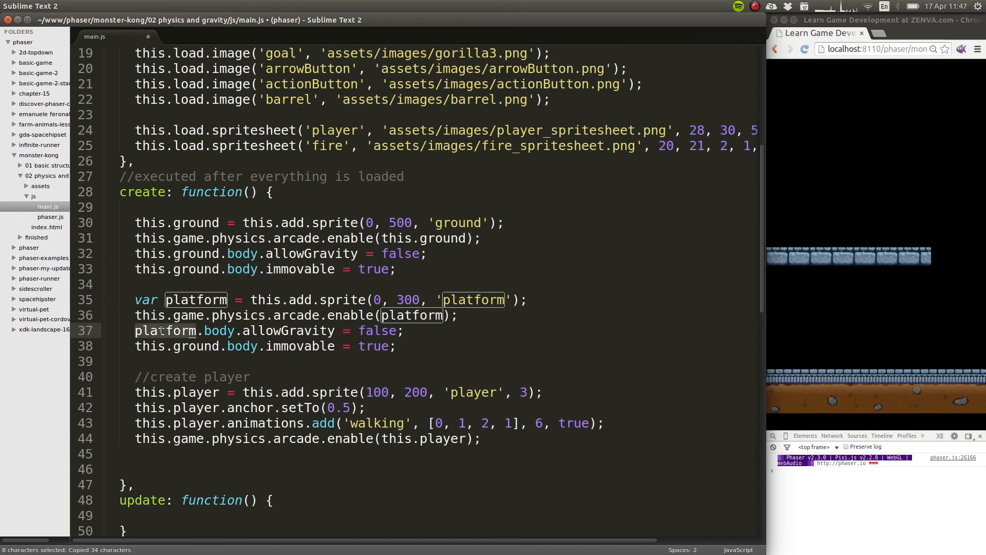
pyautogui.doubleClick(178, 347)
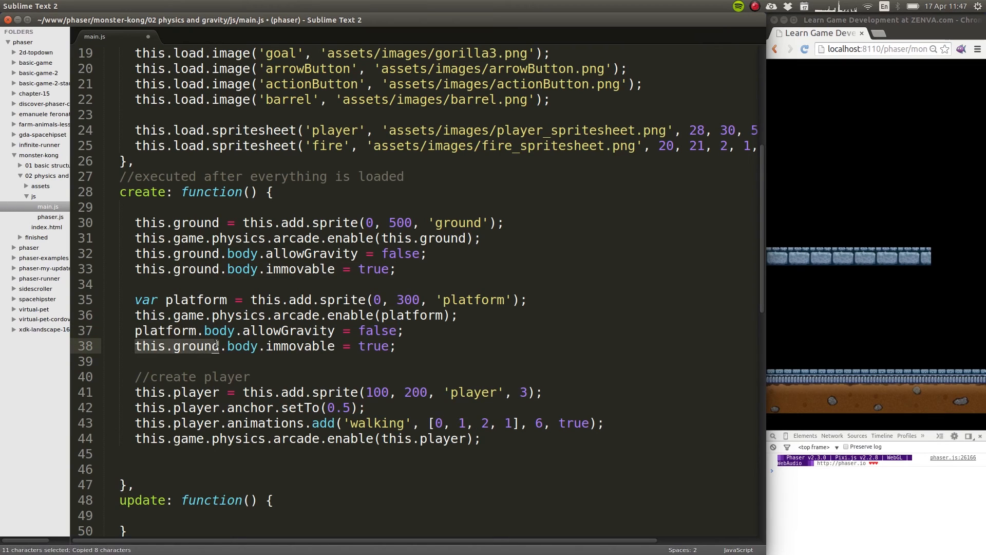
pyautogui.click(806, 50)
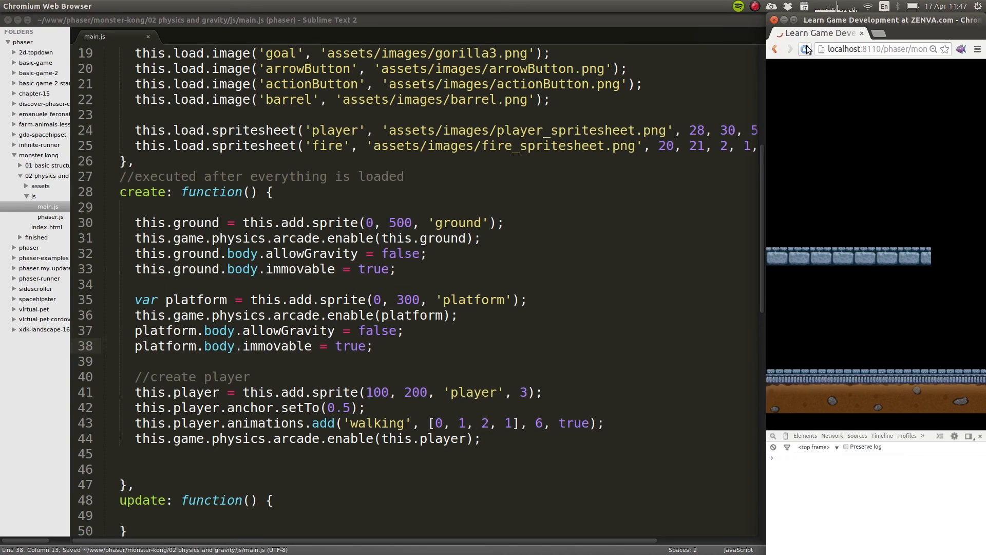
# - Reload the game to confirm ground and platform hold steady, then return to init's gravity line
pyautogui.click(805, 49)
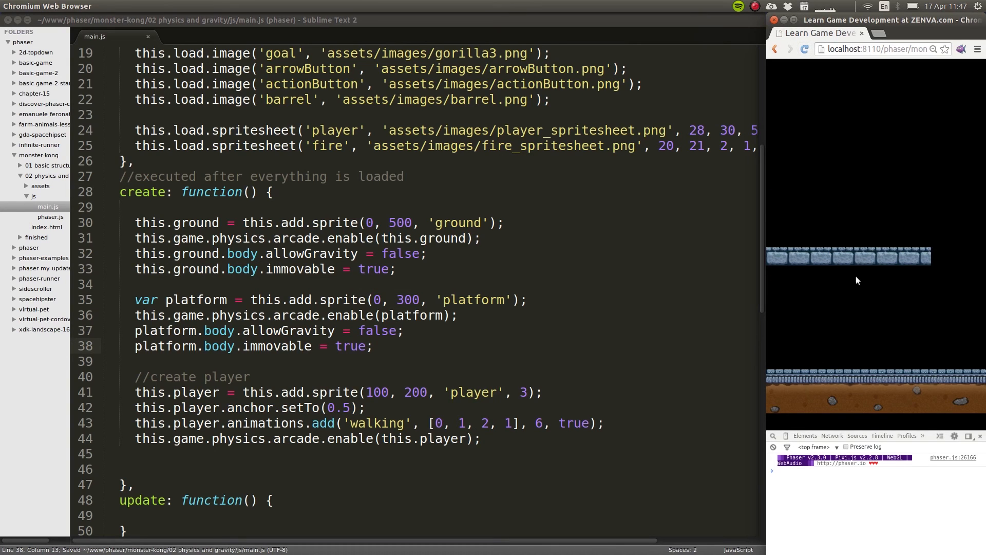
pyautogui.scroll(3)
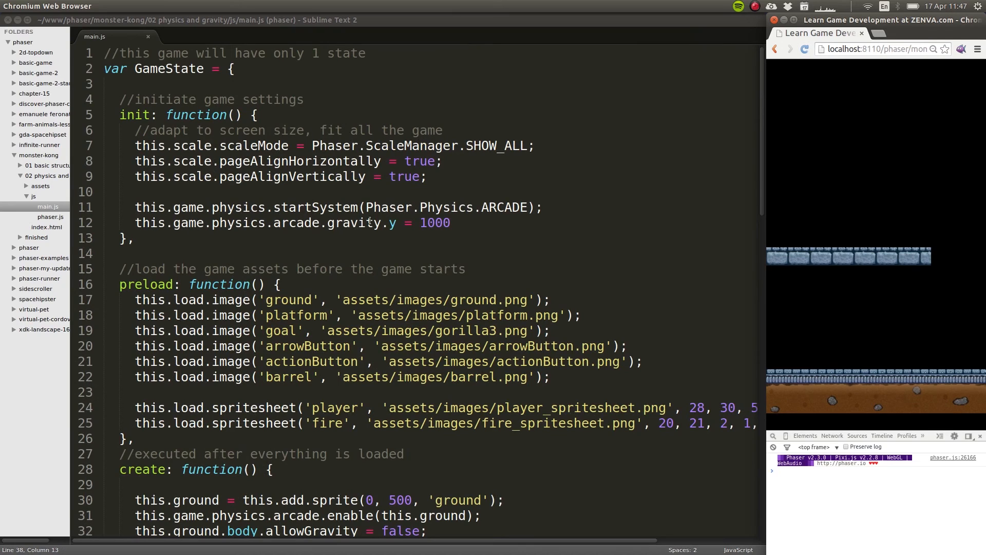
pyautogui.scroll(-3)
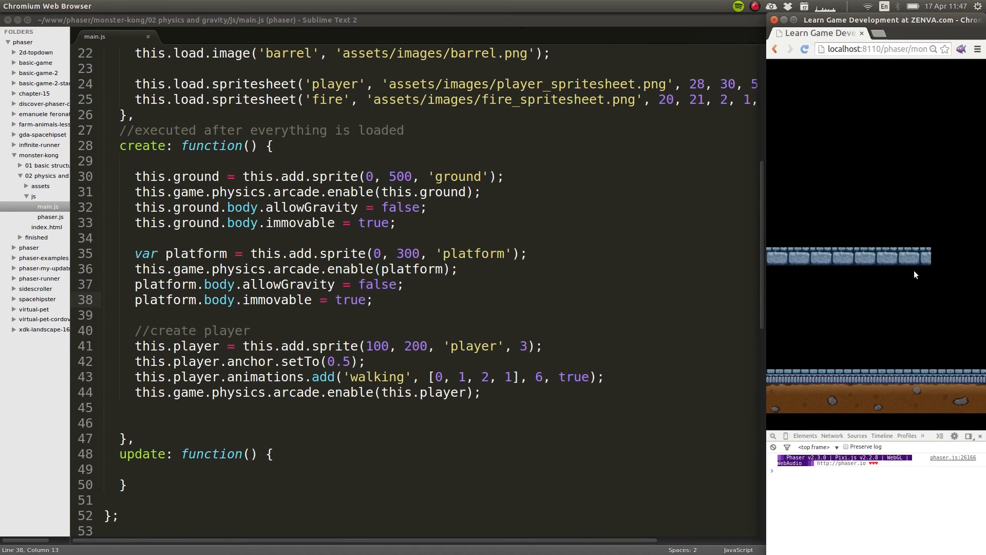
pyautogui.moveTo(803, 394)
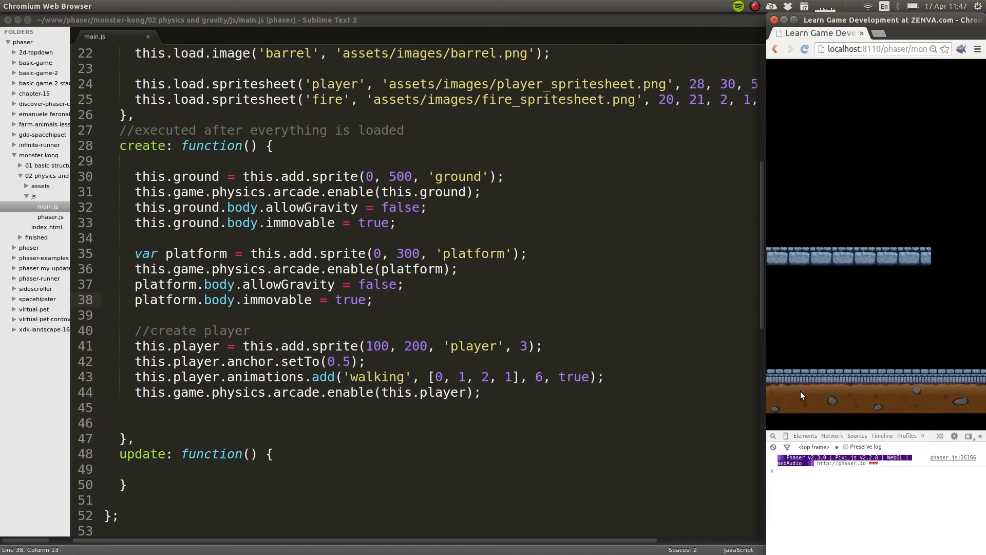
pyautogui.moveTo(794, 379)
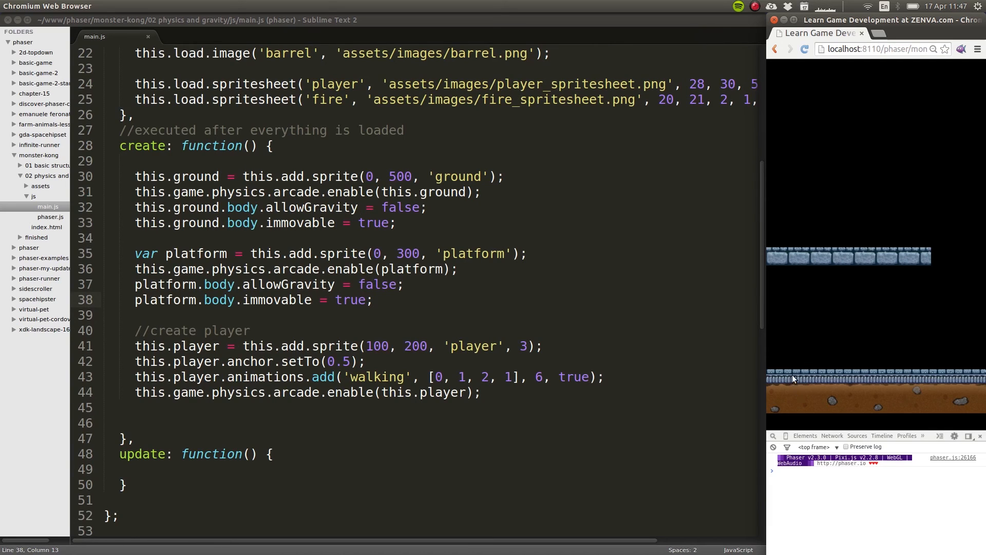
pyautogui.scroll(3)
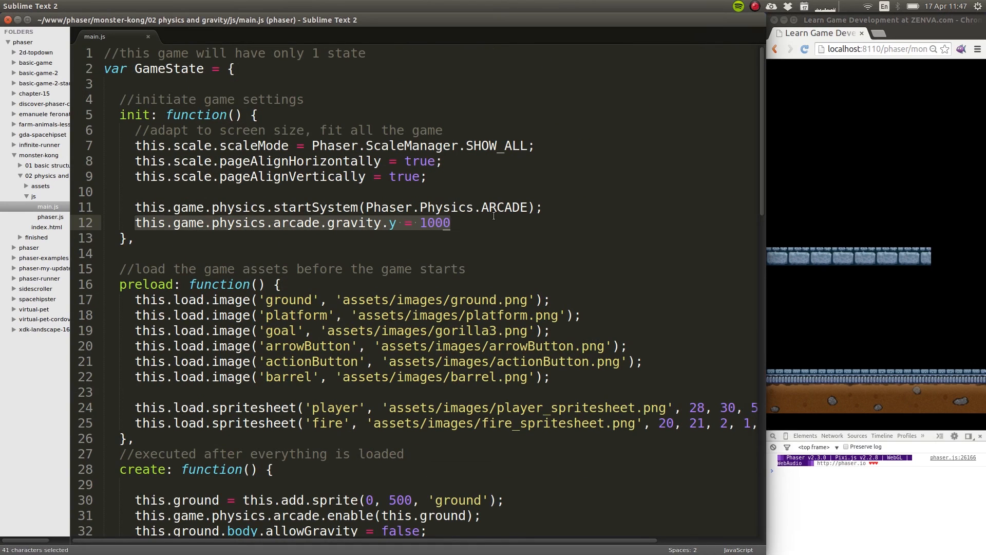
pyautogui.scroll(-3)
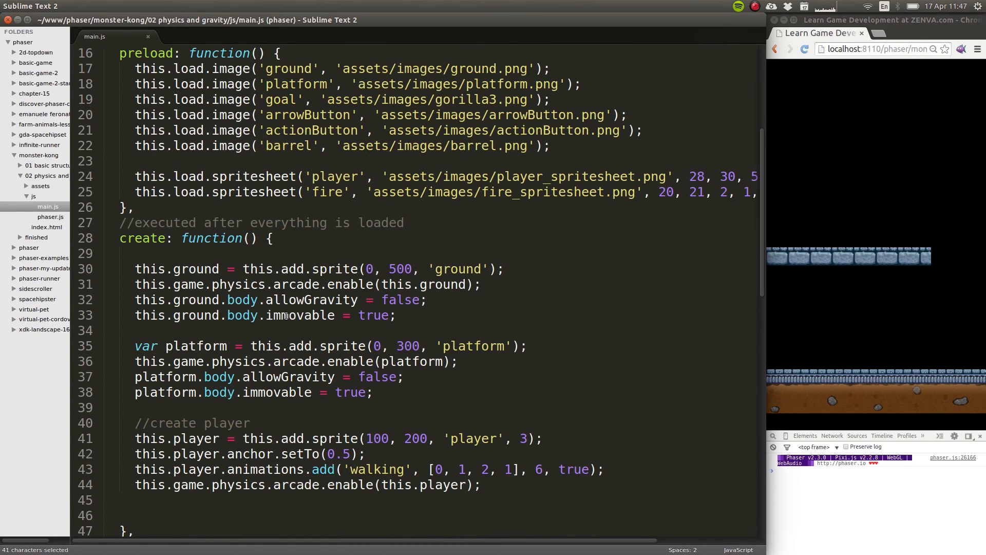
pyautogui.scroll(-3)
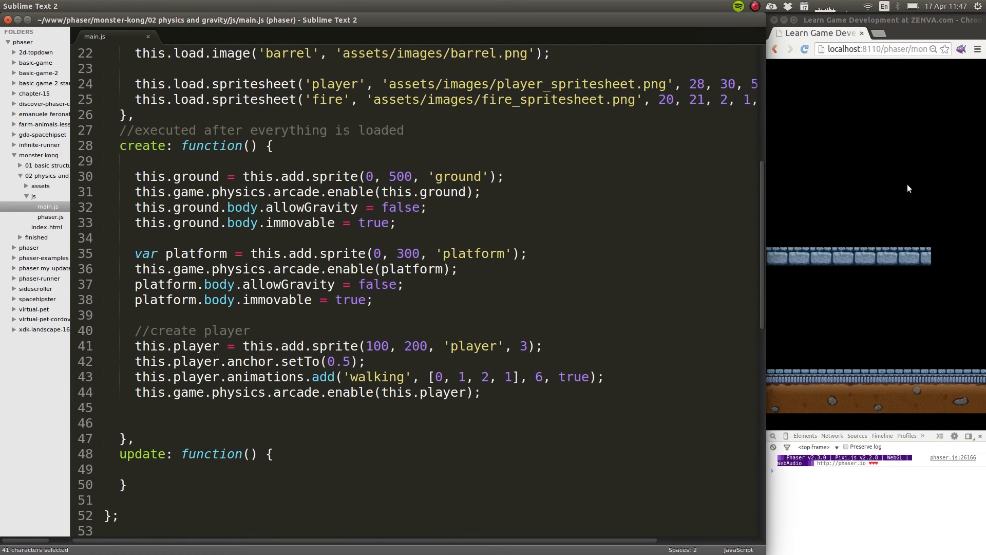
pyautogui.moveTo(881, 173)
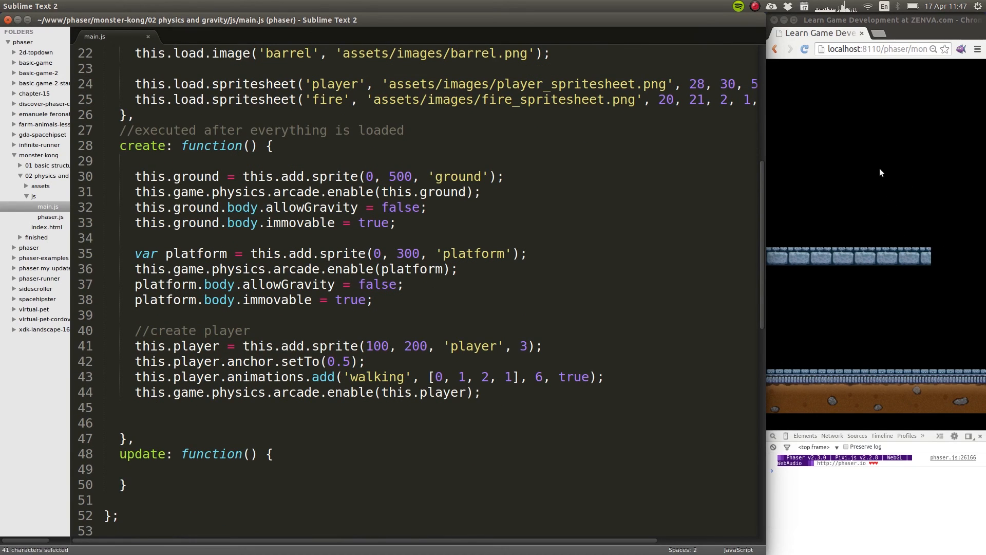
pyautogui.moveTo(854, 112)
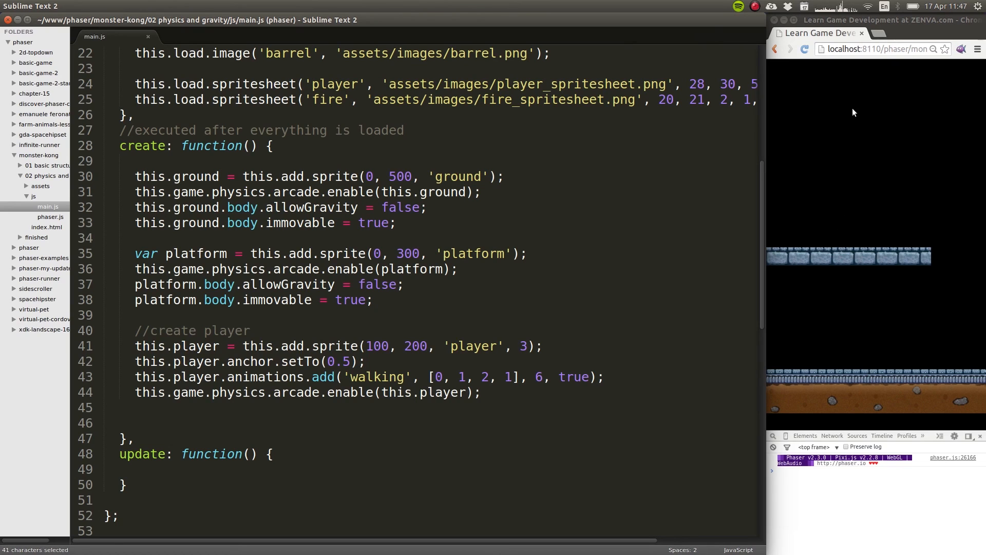
pyautogui.moveTo(400, 301)
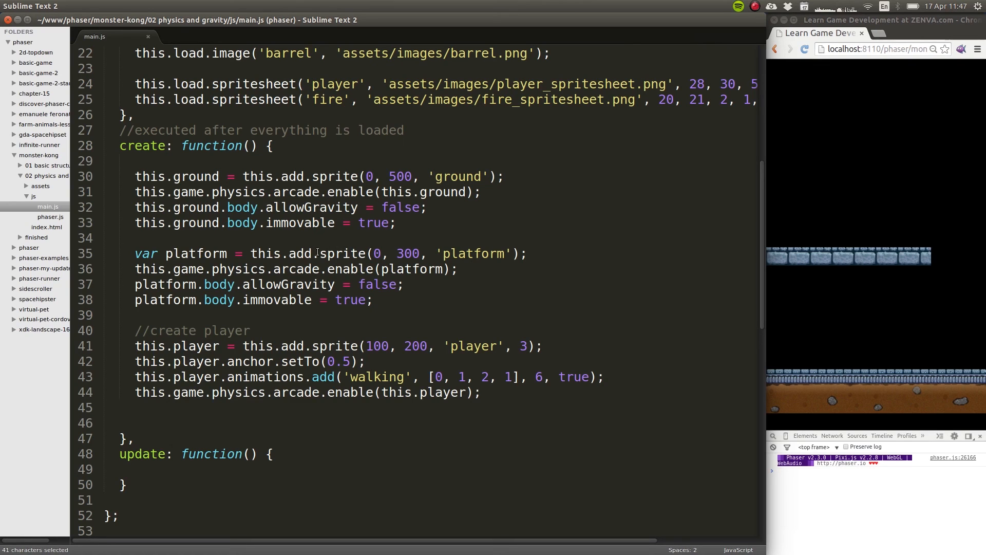
pyautogui.moveTo(319, 279)
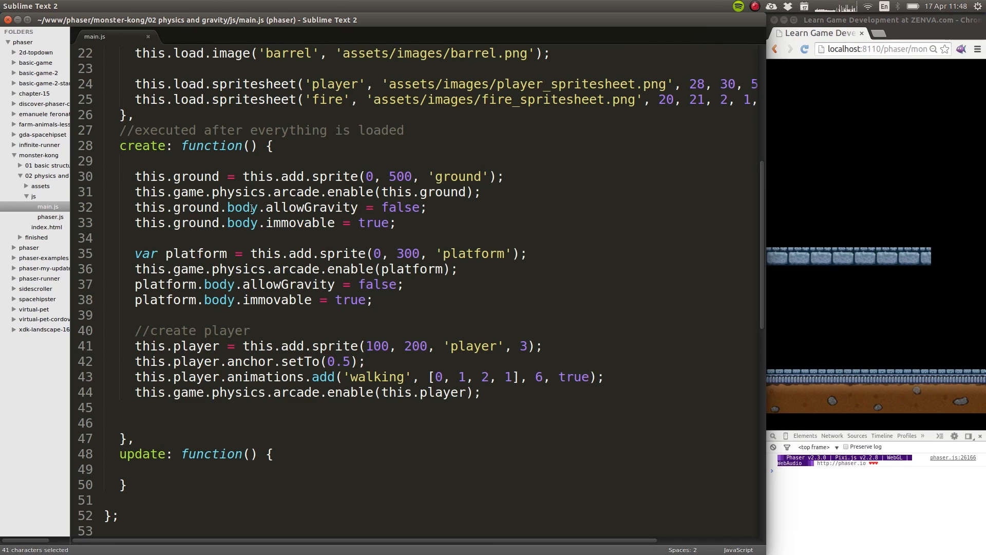
pyautogui.moveTo(787, 259)
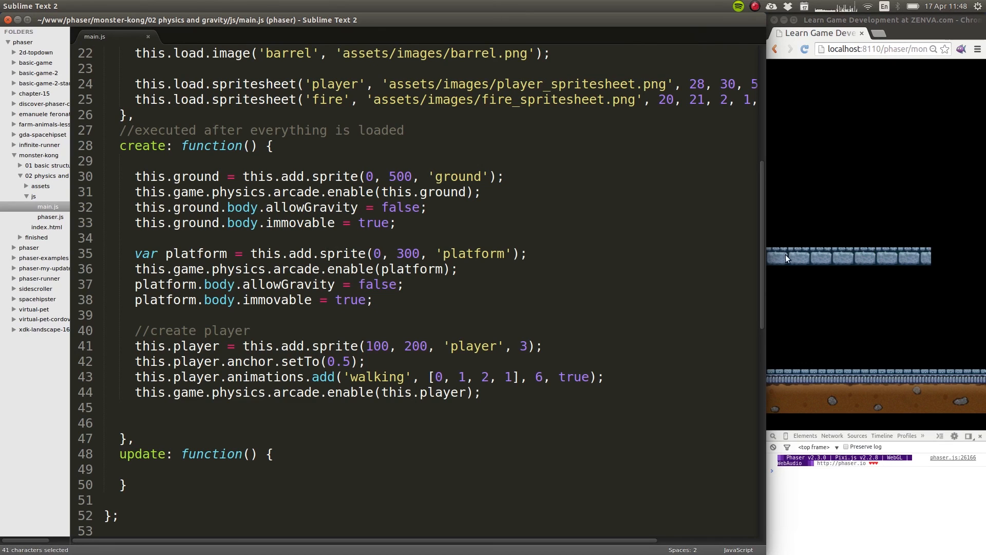
pyautogui.moveTo(890, 224)
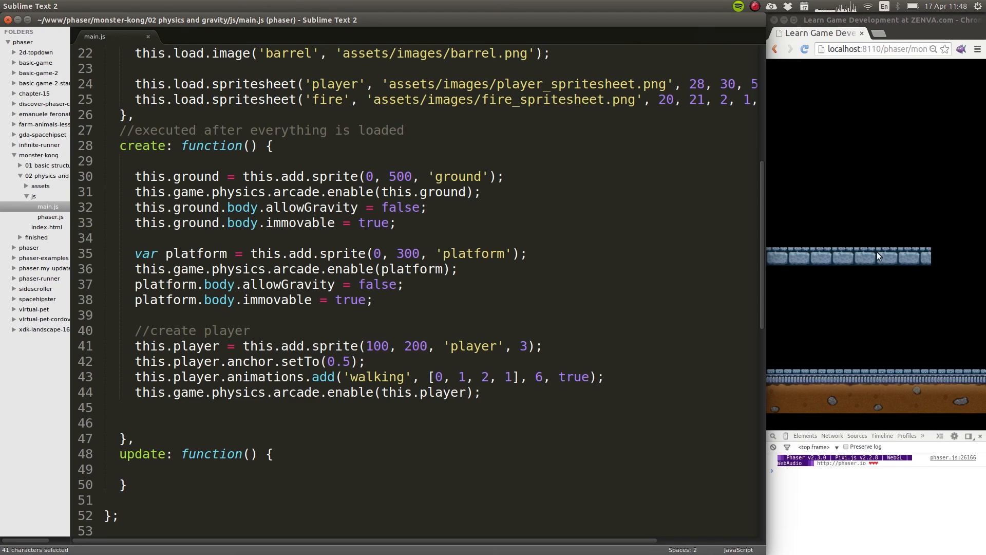
pyautogui.moveTo(877, 296)
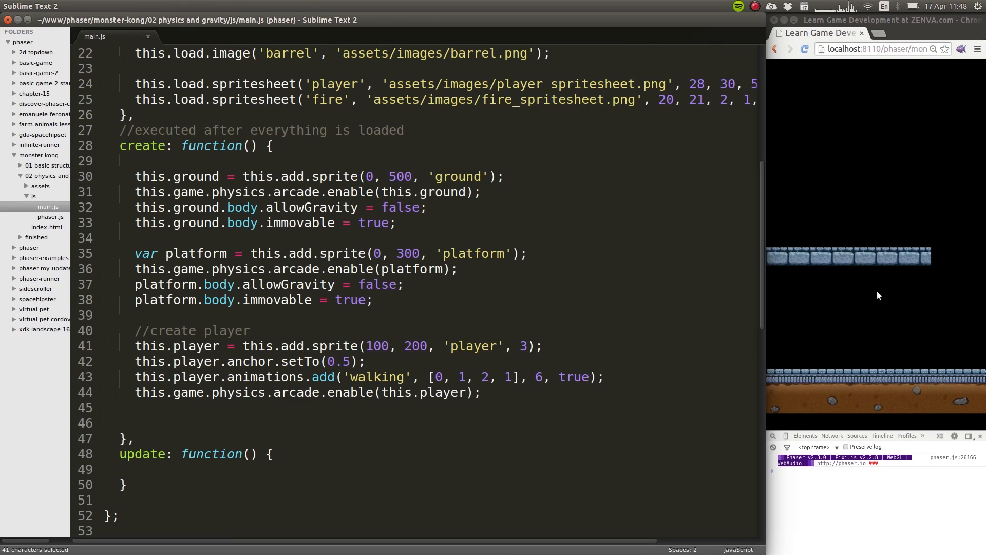
pyautogui.moveTo(917, 274)
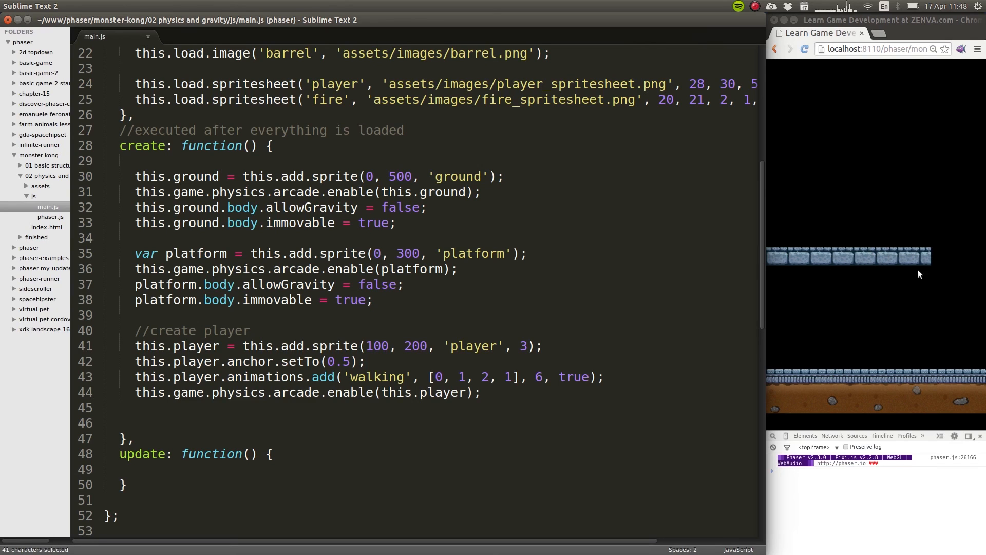